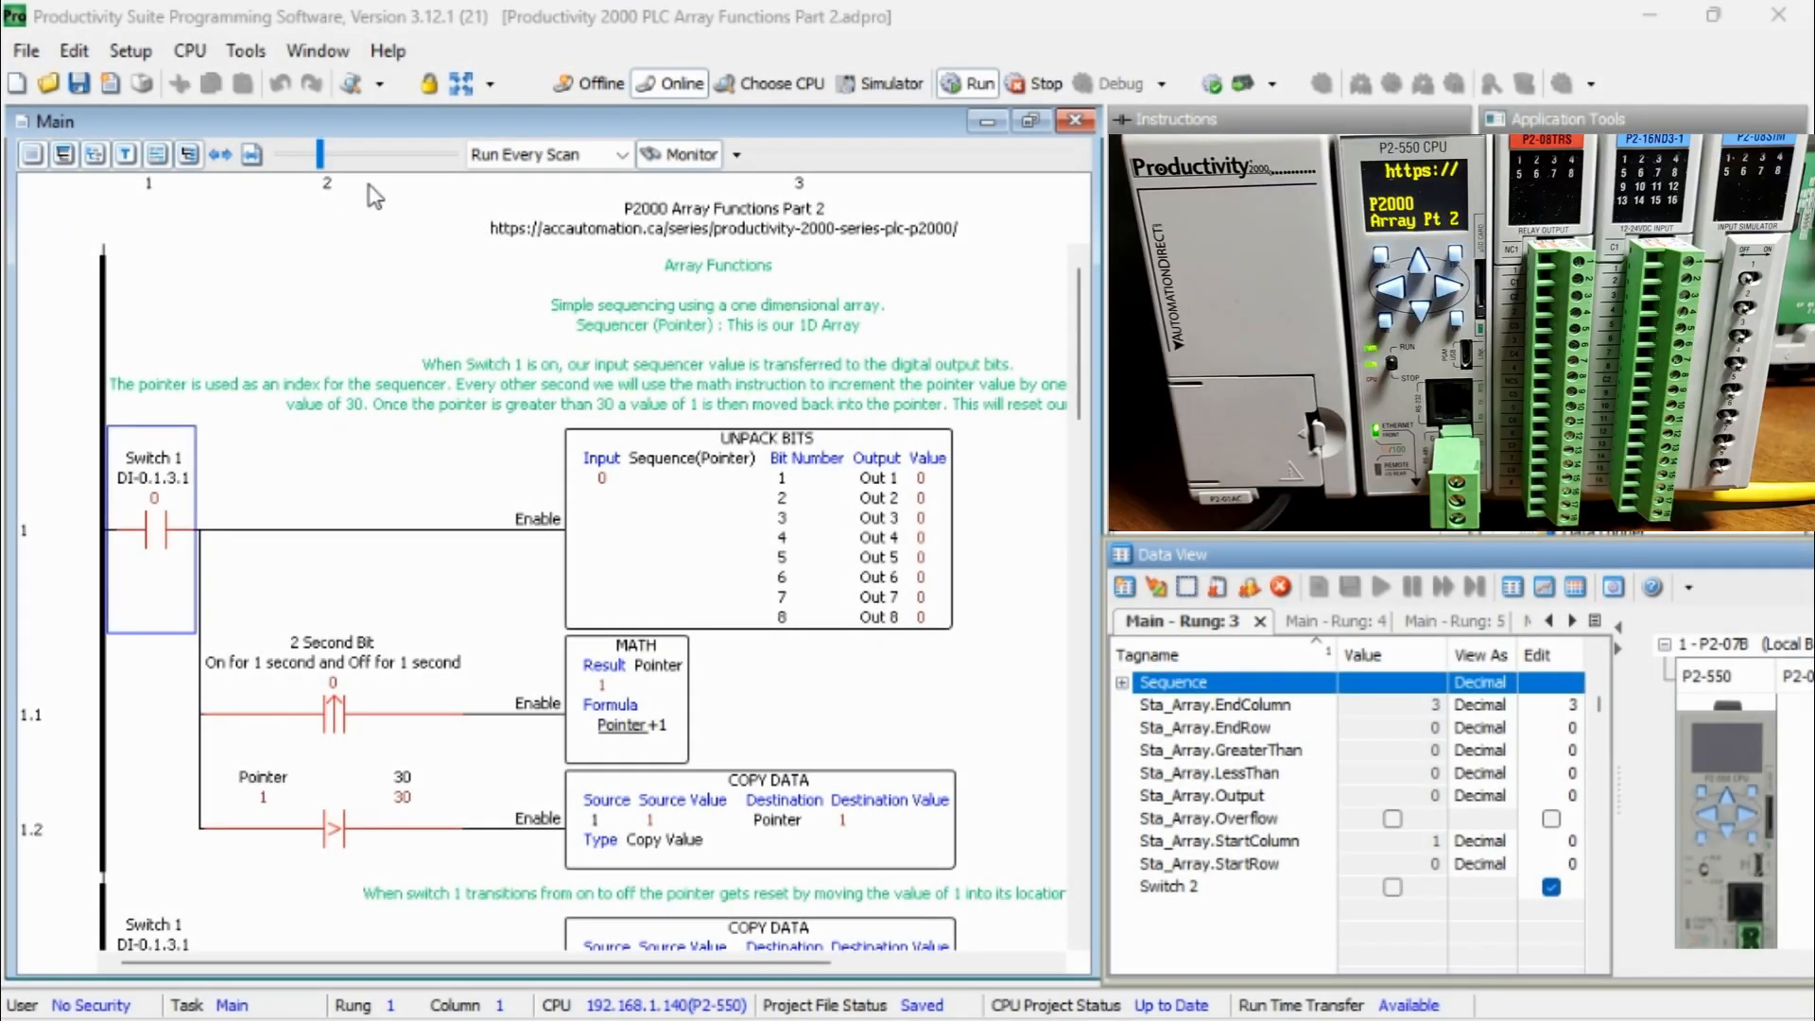
{"action": "mouse_move", "coordinate": [318, 202]}
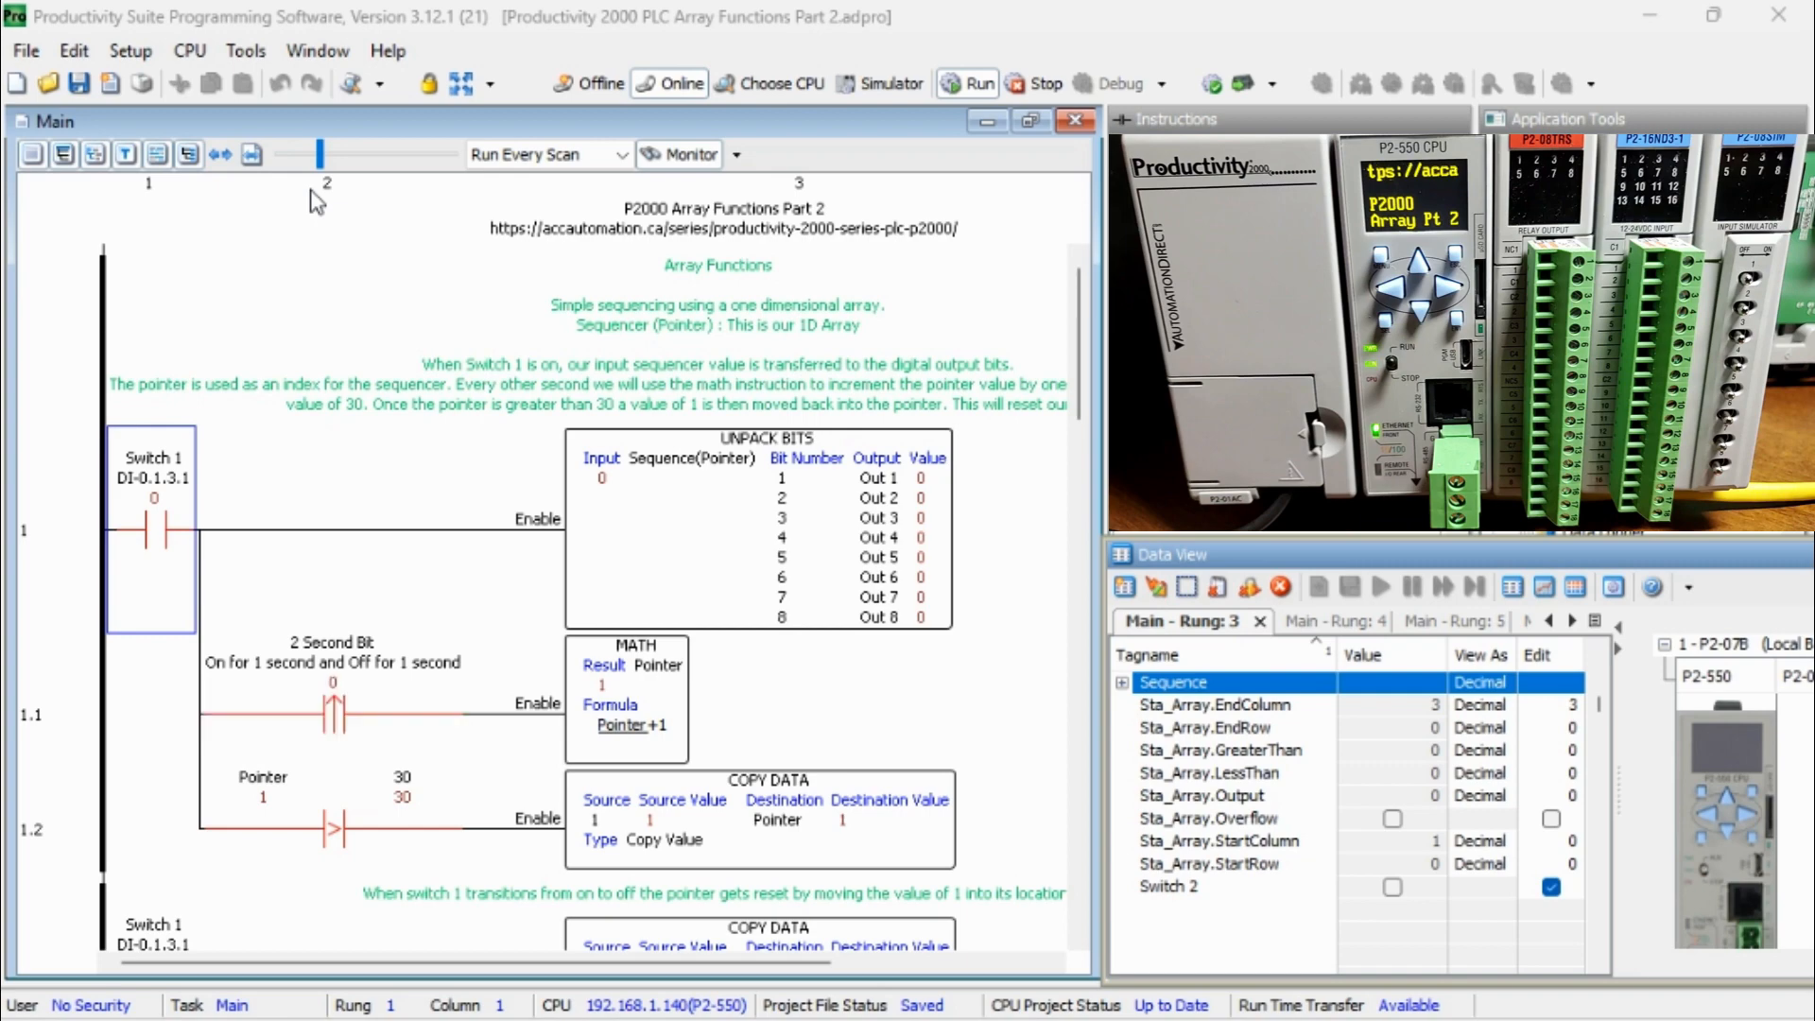
{"action": "mouse_move", "coordinate": [461, 204]}
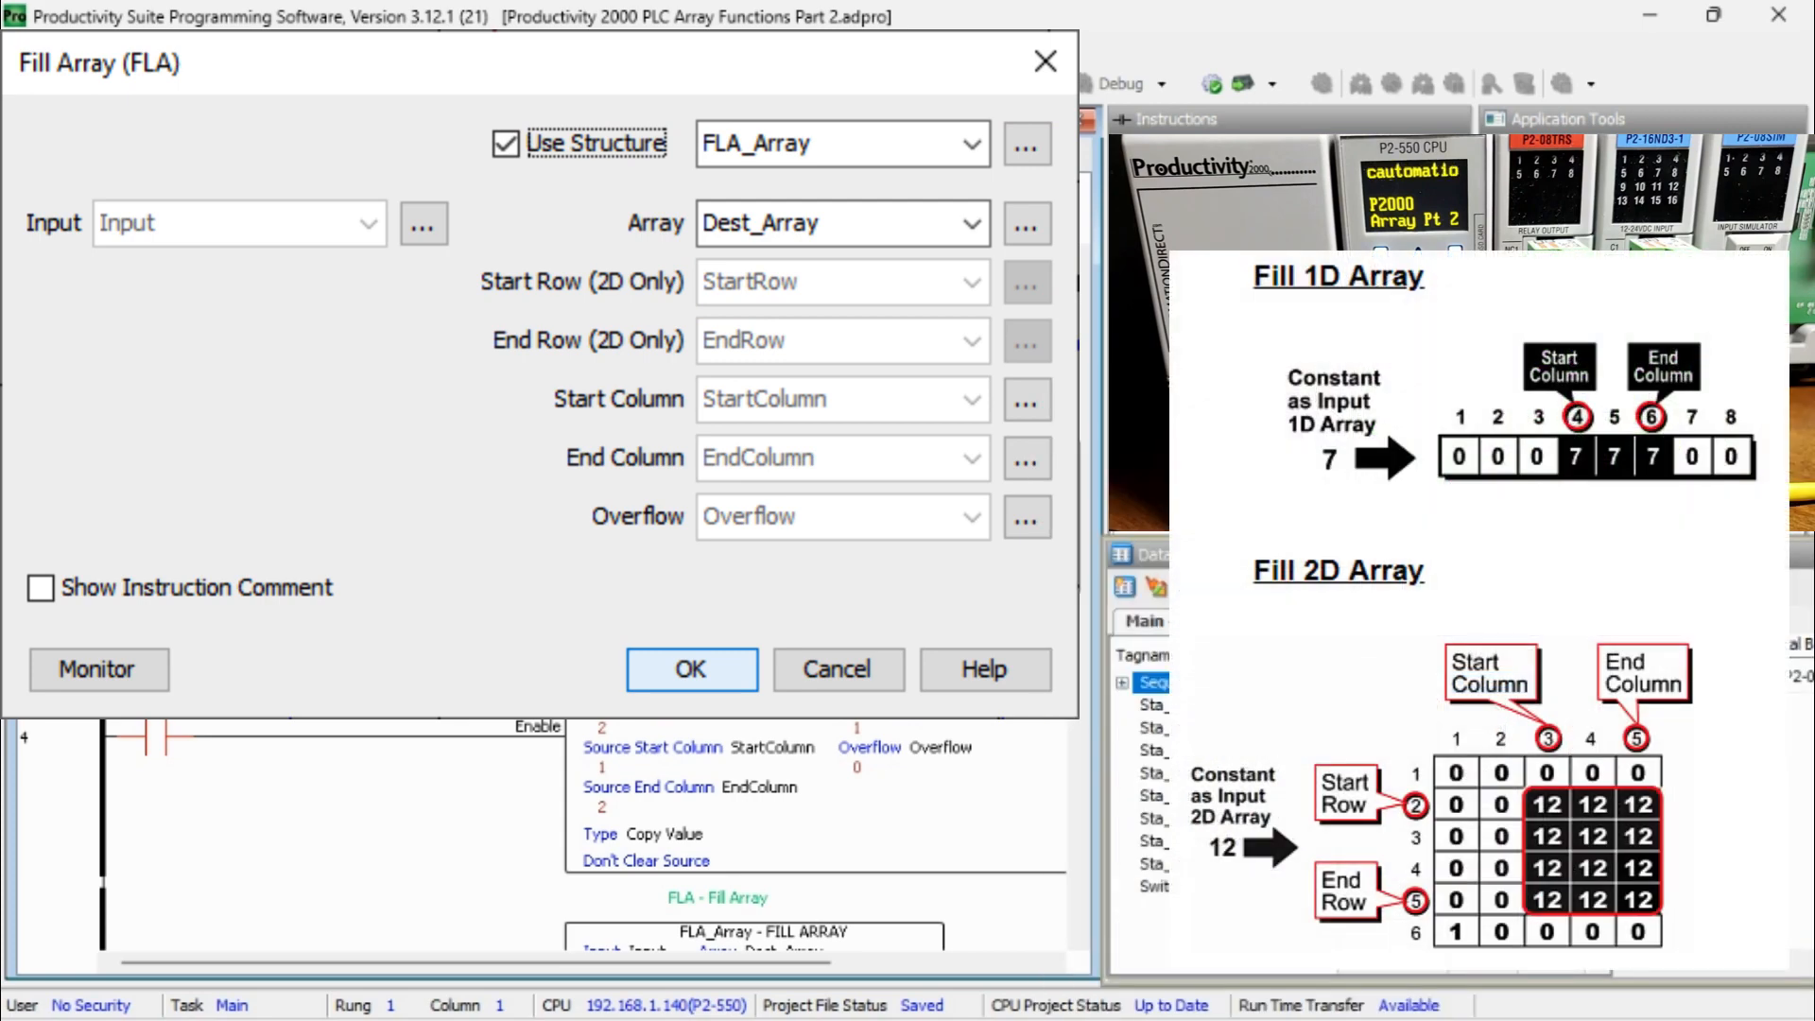
Confirm the Fill Array (FLA) dialog so the rung sits below Array Statistics and Copy Array
{"action": "left_click", "coordinate": [836, 669]}
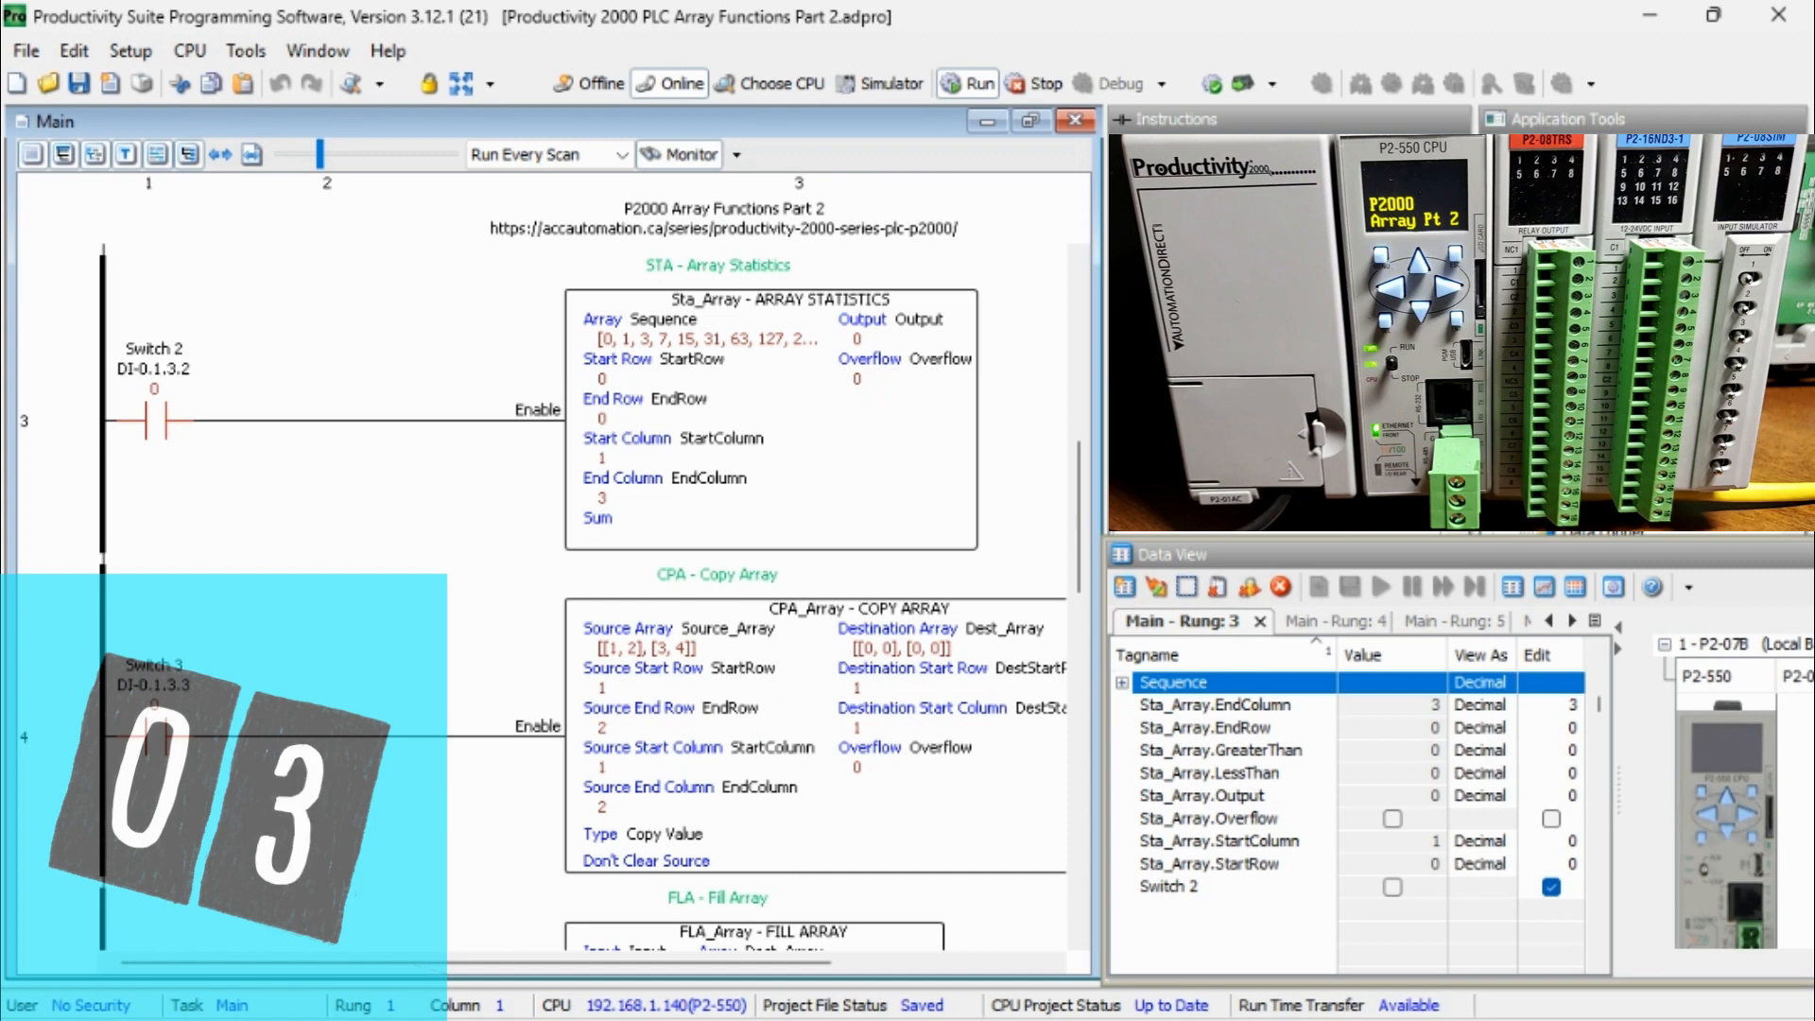
{"action": "type", "text": "http"}
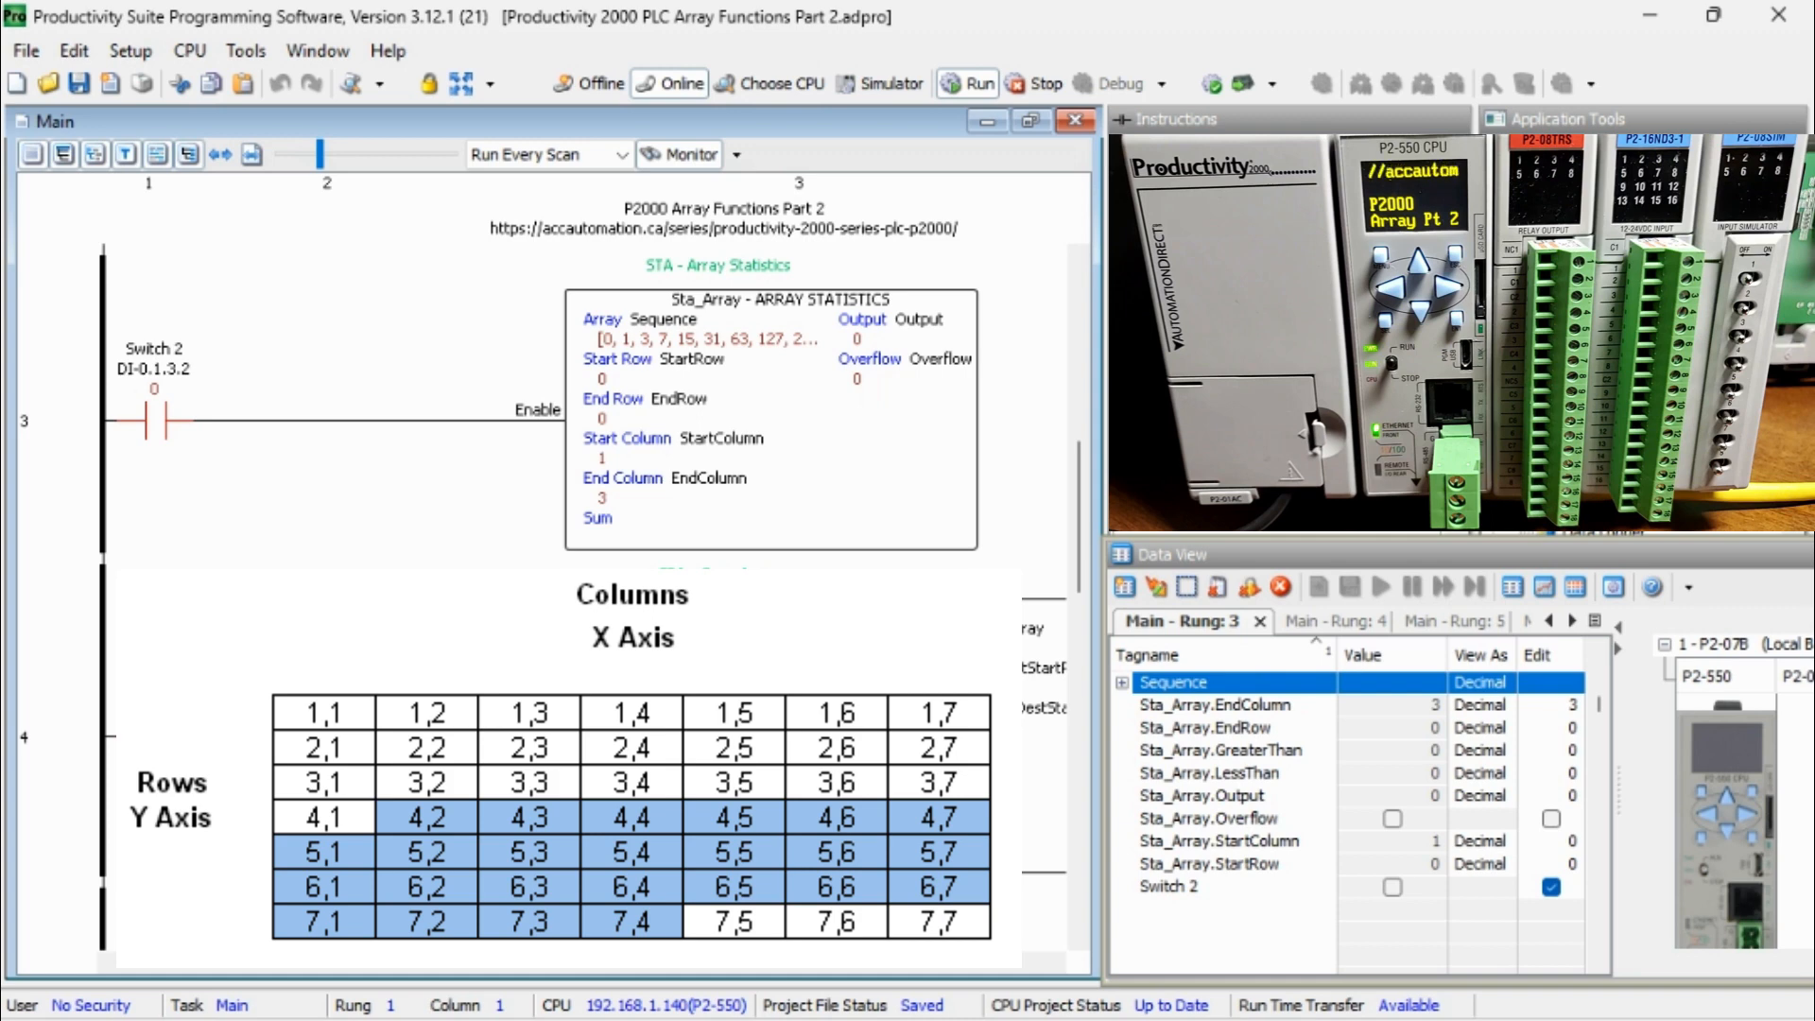
{"action": "scroll", "scroll_direction": "down", "scroll_amount": 3}
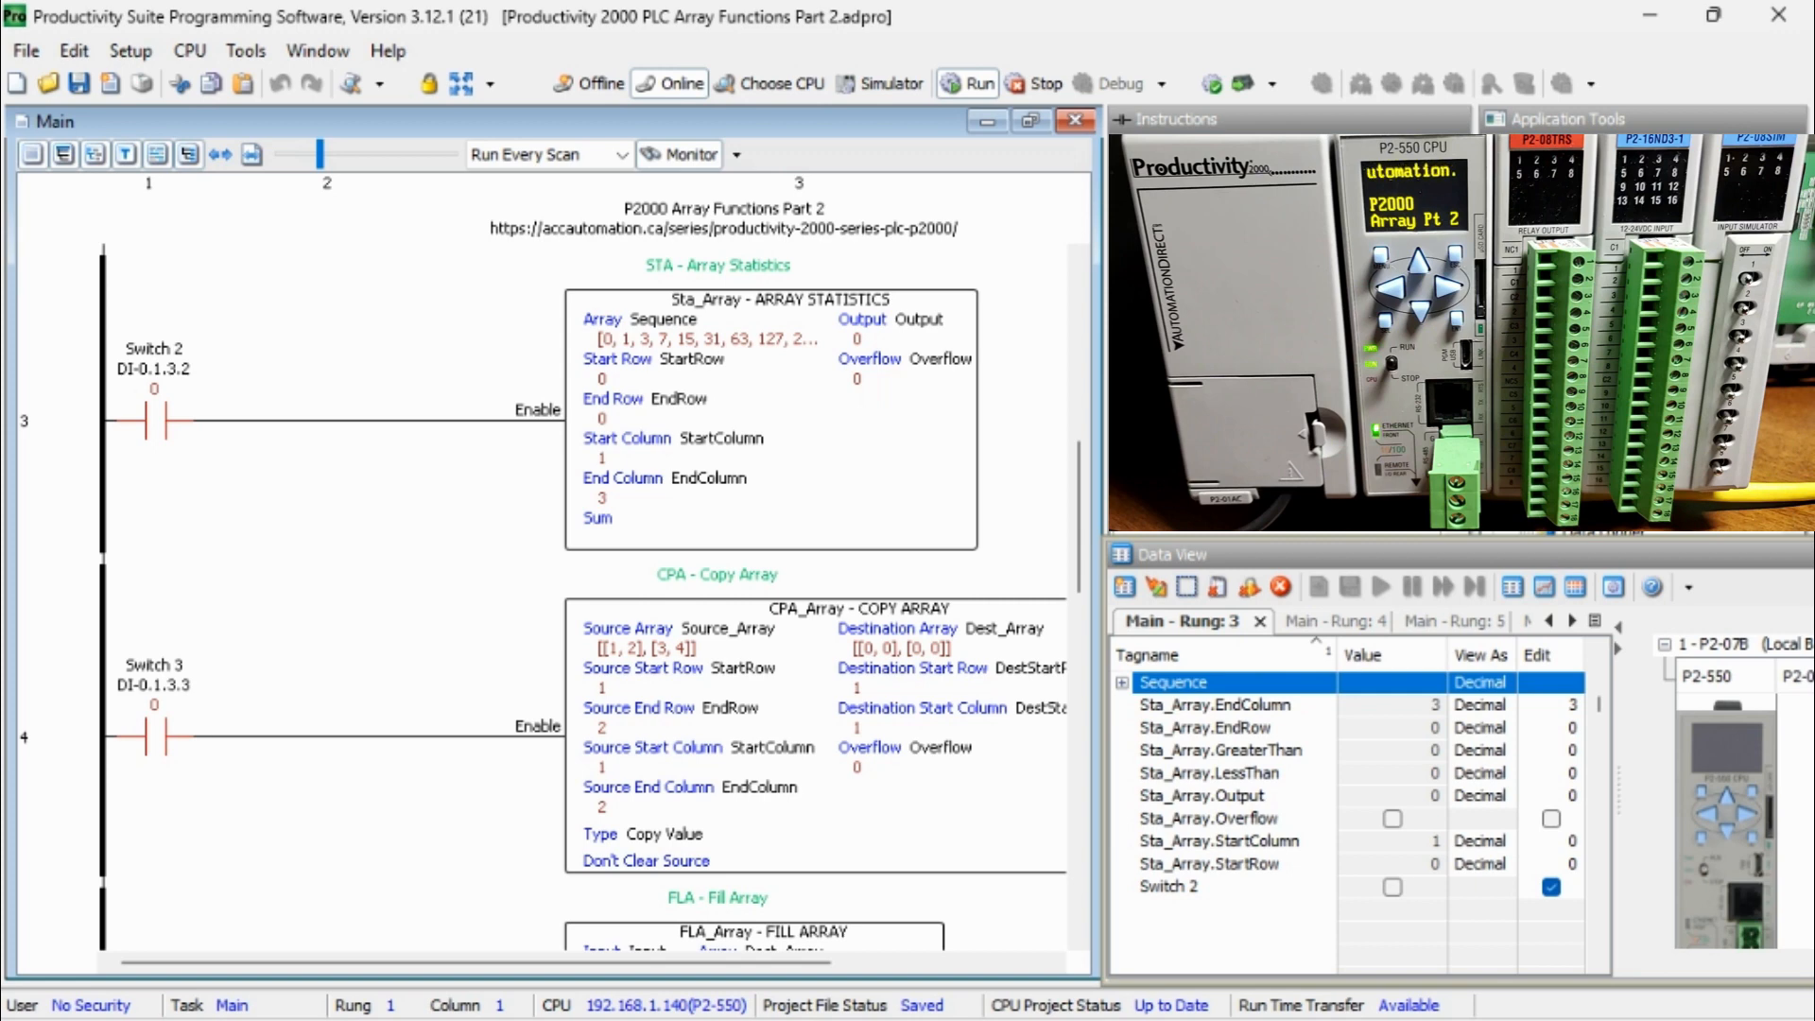
Review STA_Array summing Sequence columns 1–3, then cancel the dialog unchanged
{"action": "double_click", "coordinate": [769, 416]}
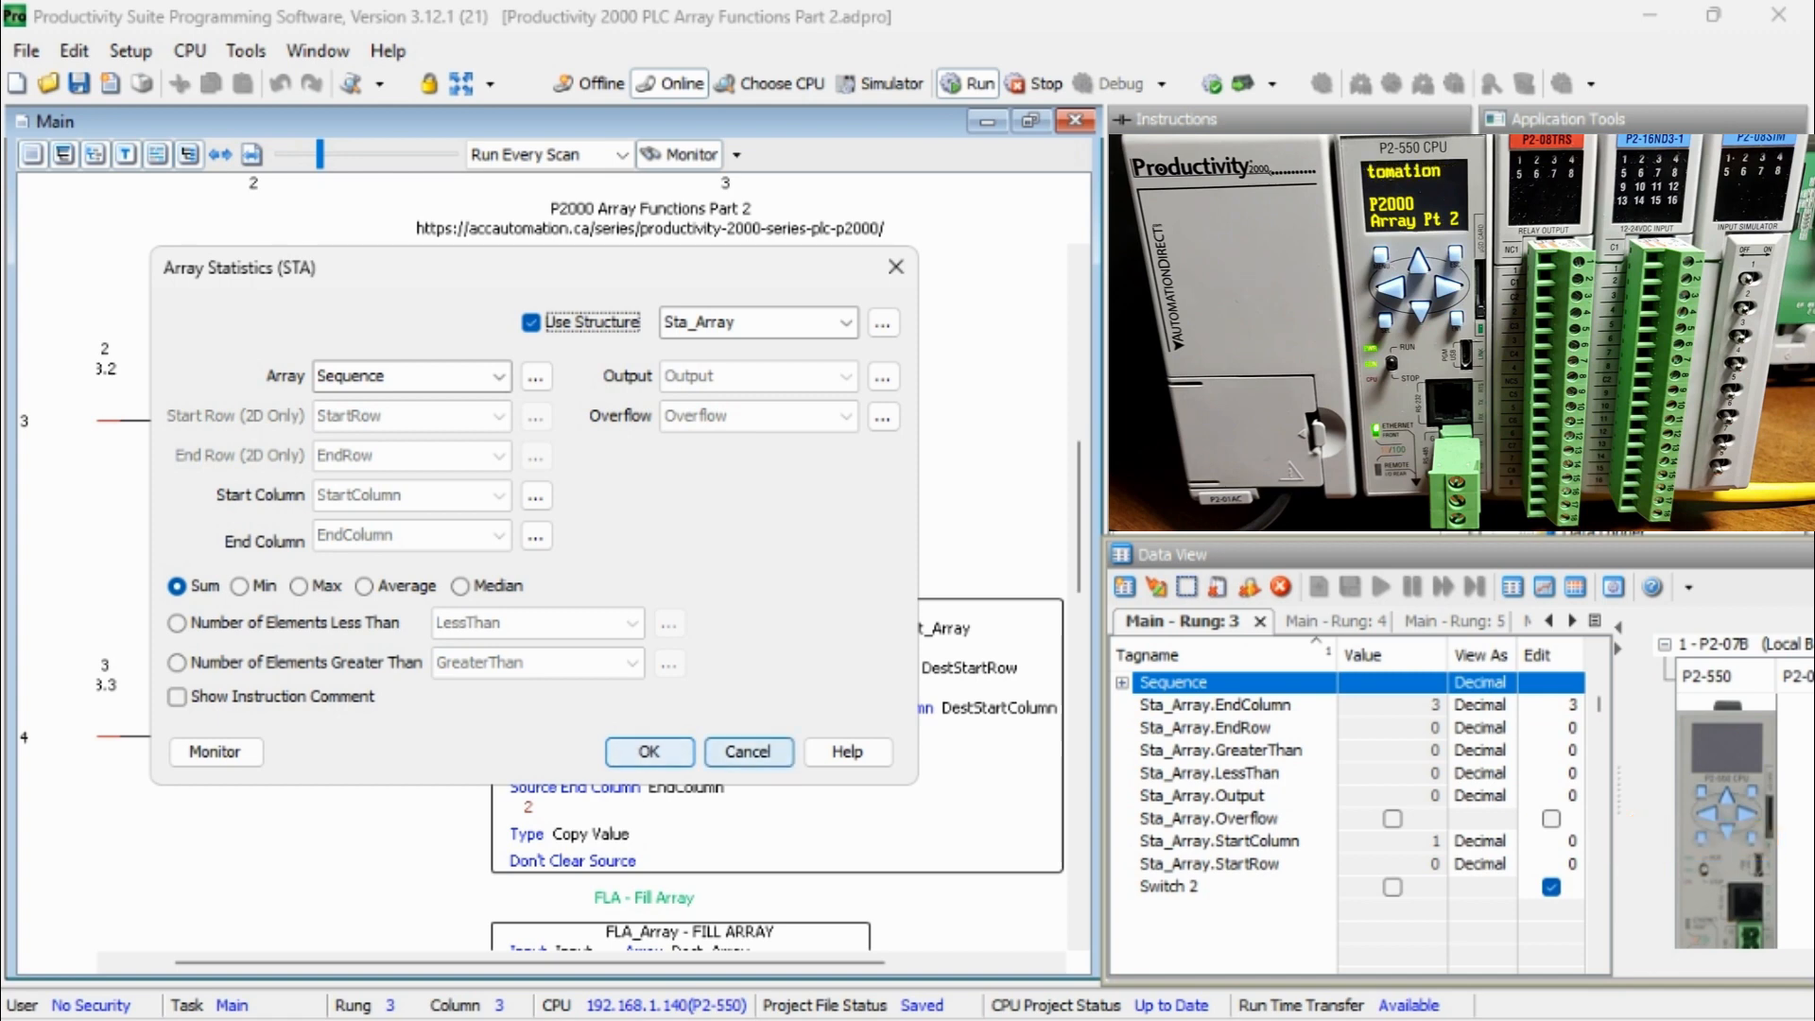
{"action": "left_click", "coordinate": [648, 750]}
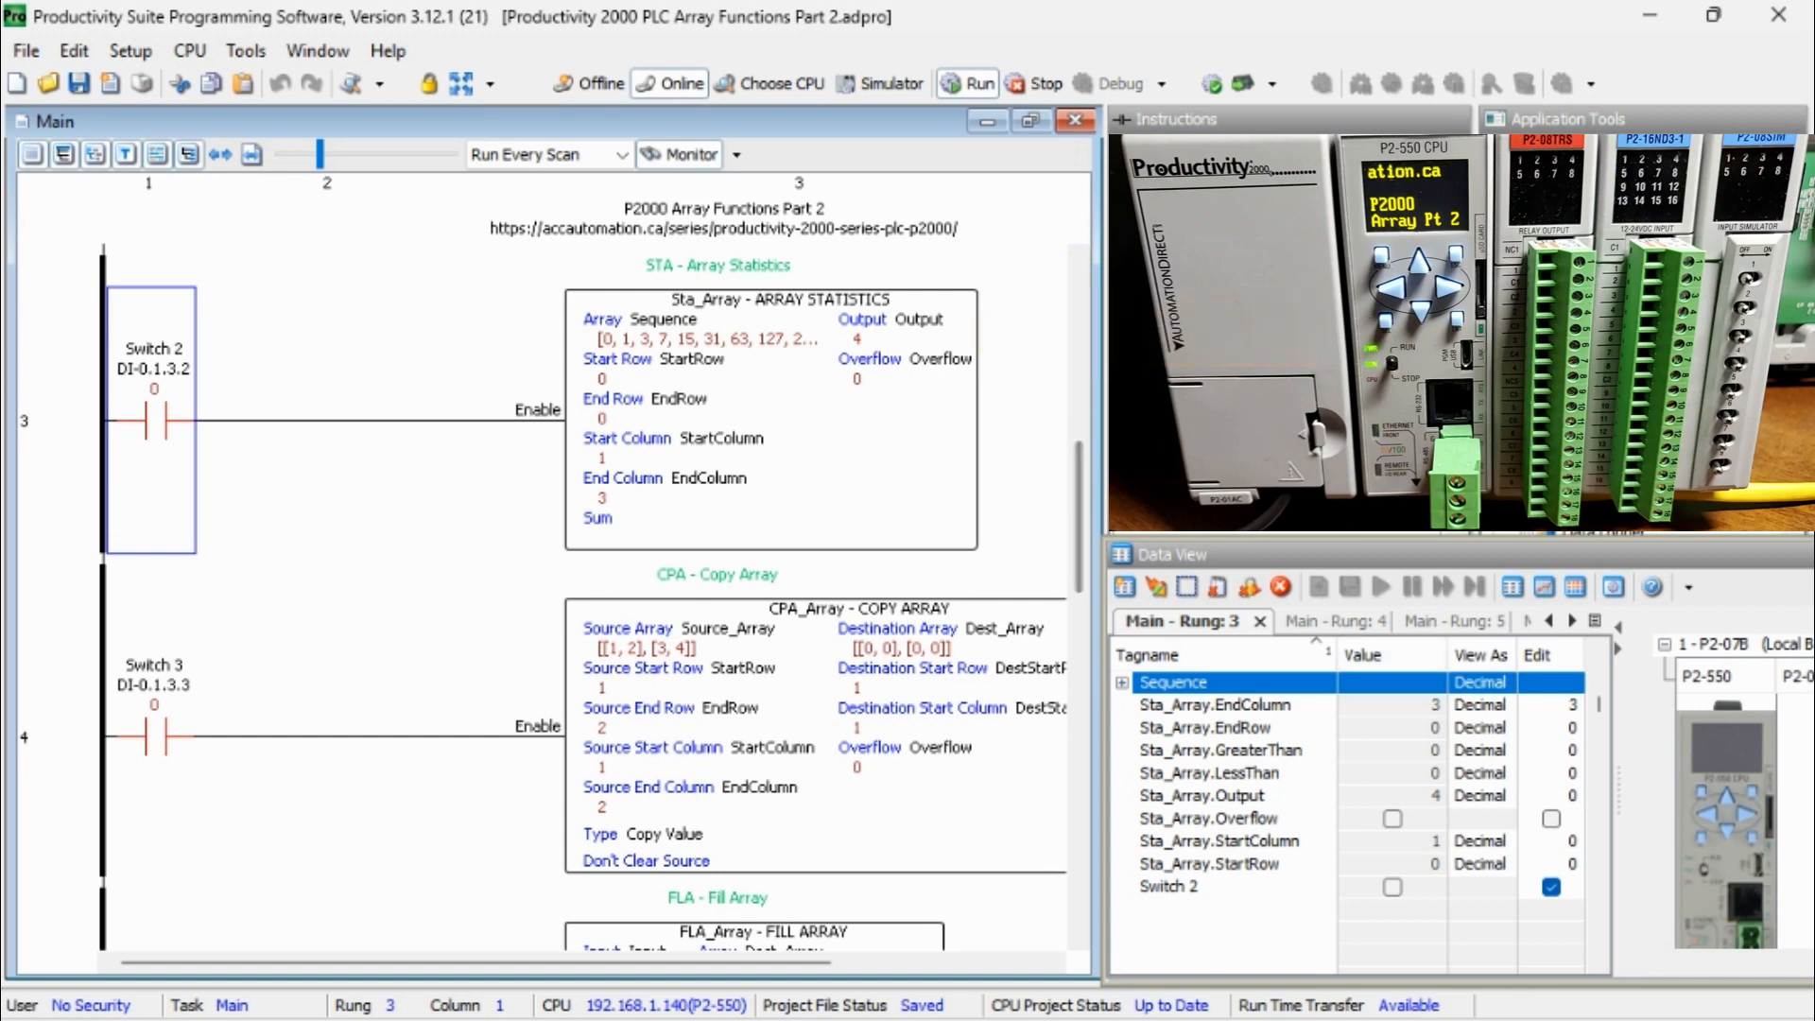
Set Sta_Array.EndColumn to 4 in Data View and write it so the sum reads 11
{"action": "left_click", "coordinate": [1215, 705]}
{"action": "type", "text": "4"}
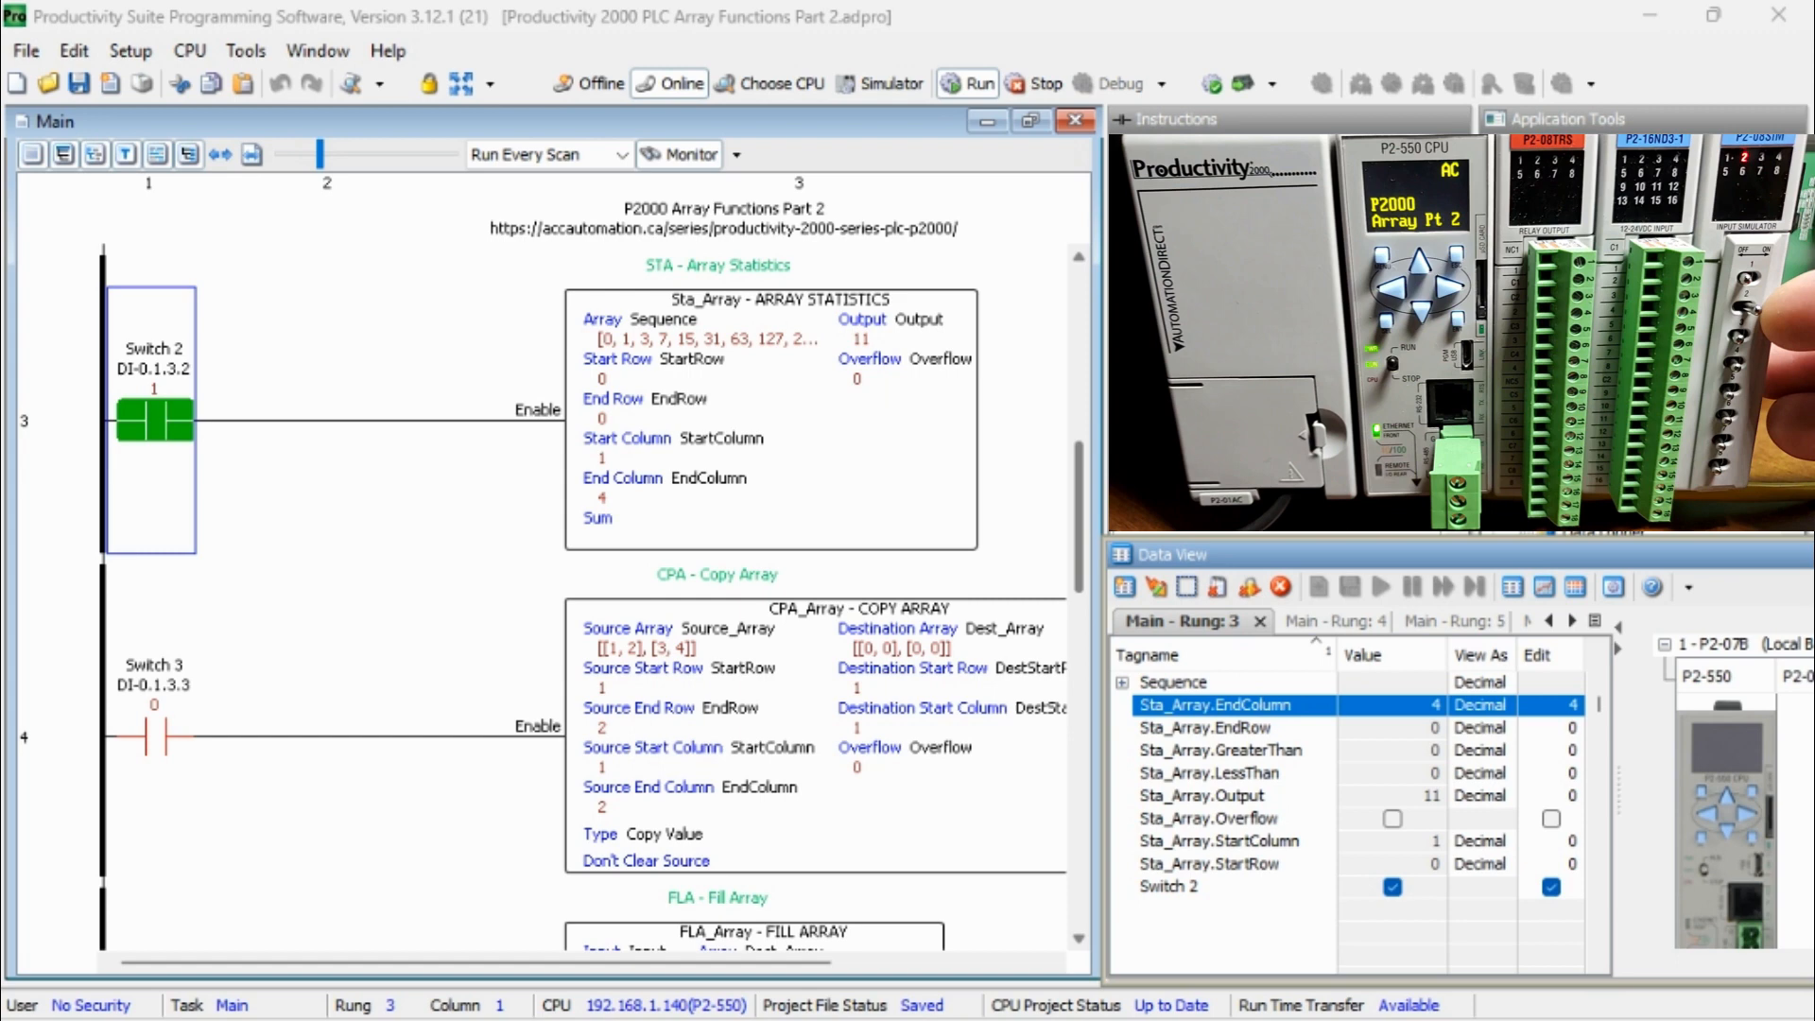
{"action": "left_click", "coordinate": [1391, 885]}
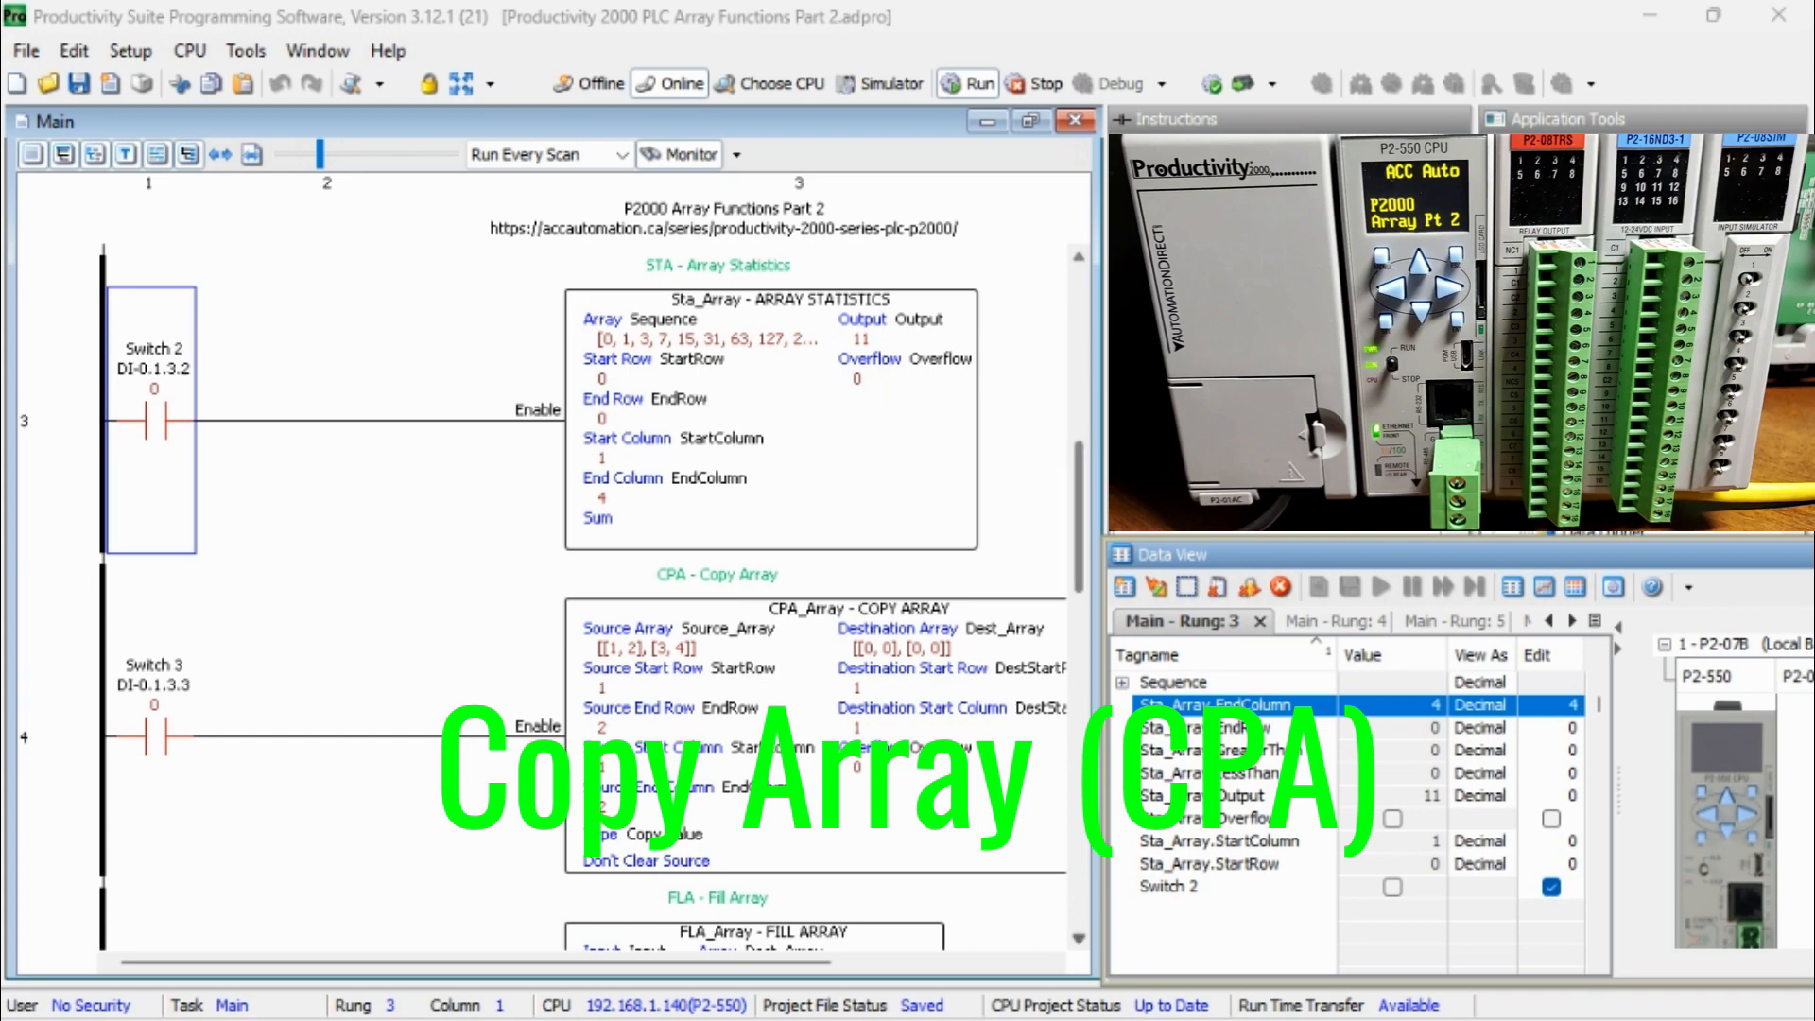
Scroll down to rung 4's CPA_Array instruction and bring up the tag database
{"action": "scroll", "scroll_direction": "down", "scroll_amount": 3}
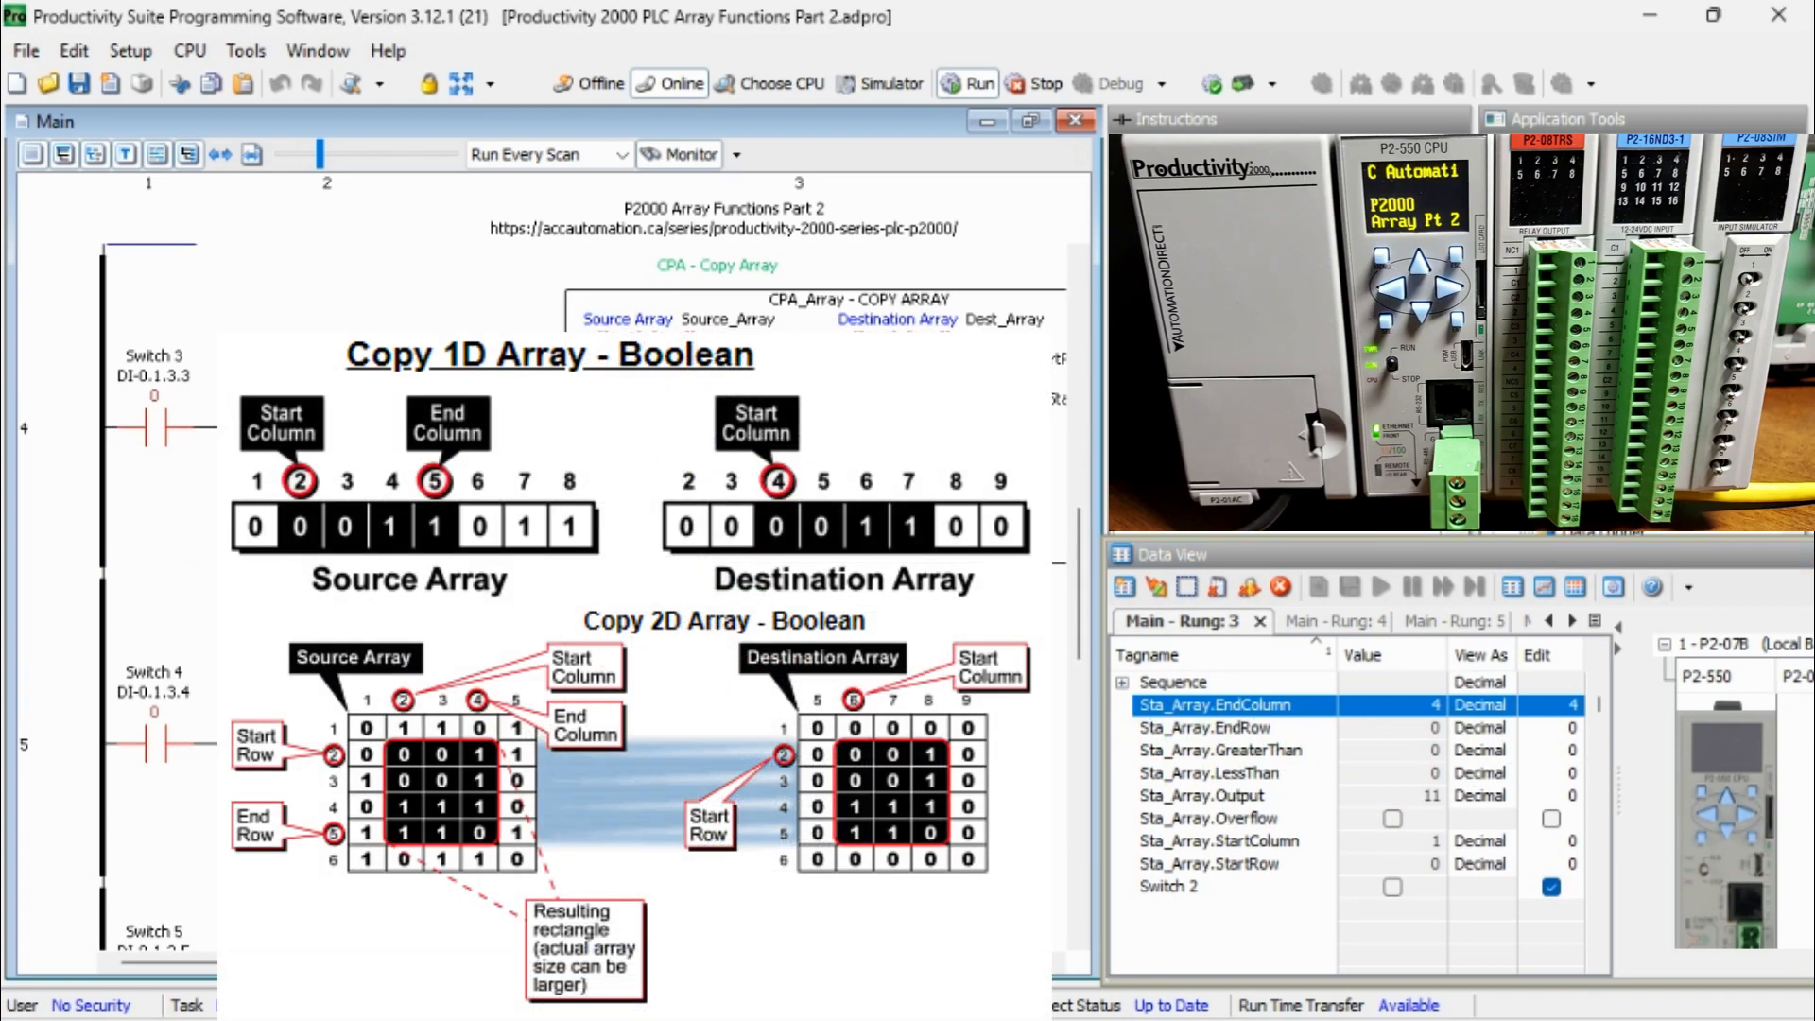
{"action": "left_click", "coordinate": [1308, 622]}
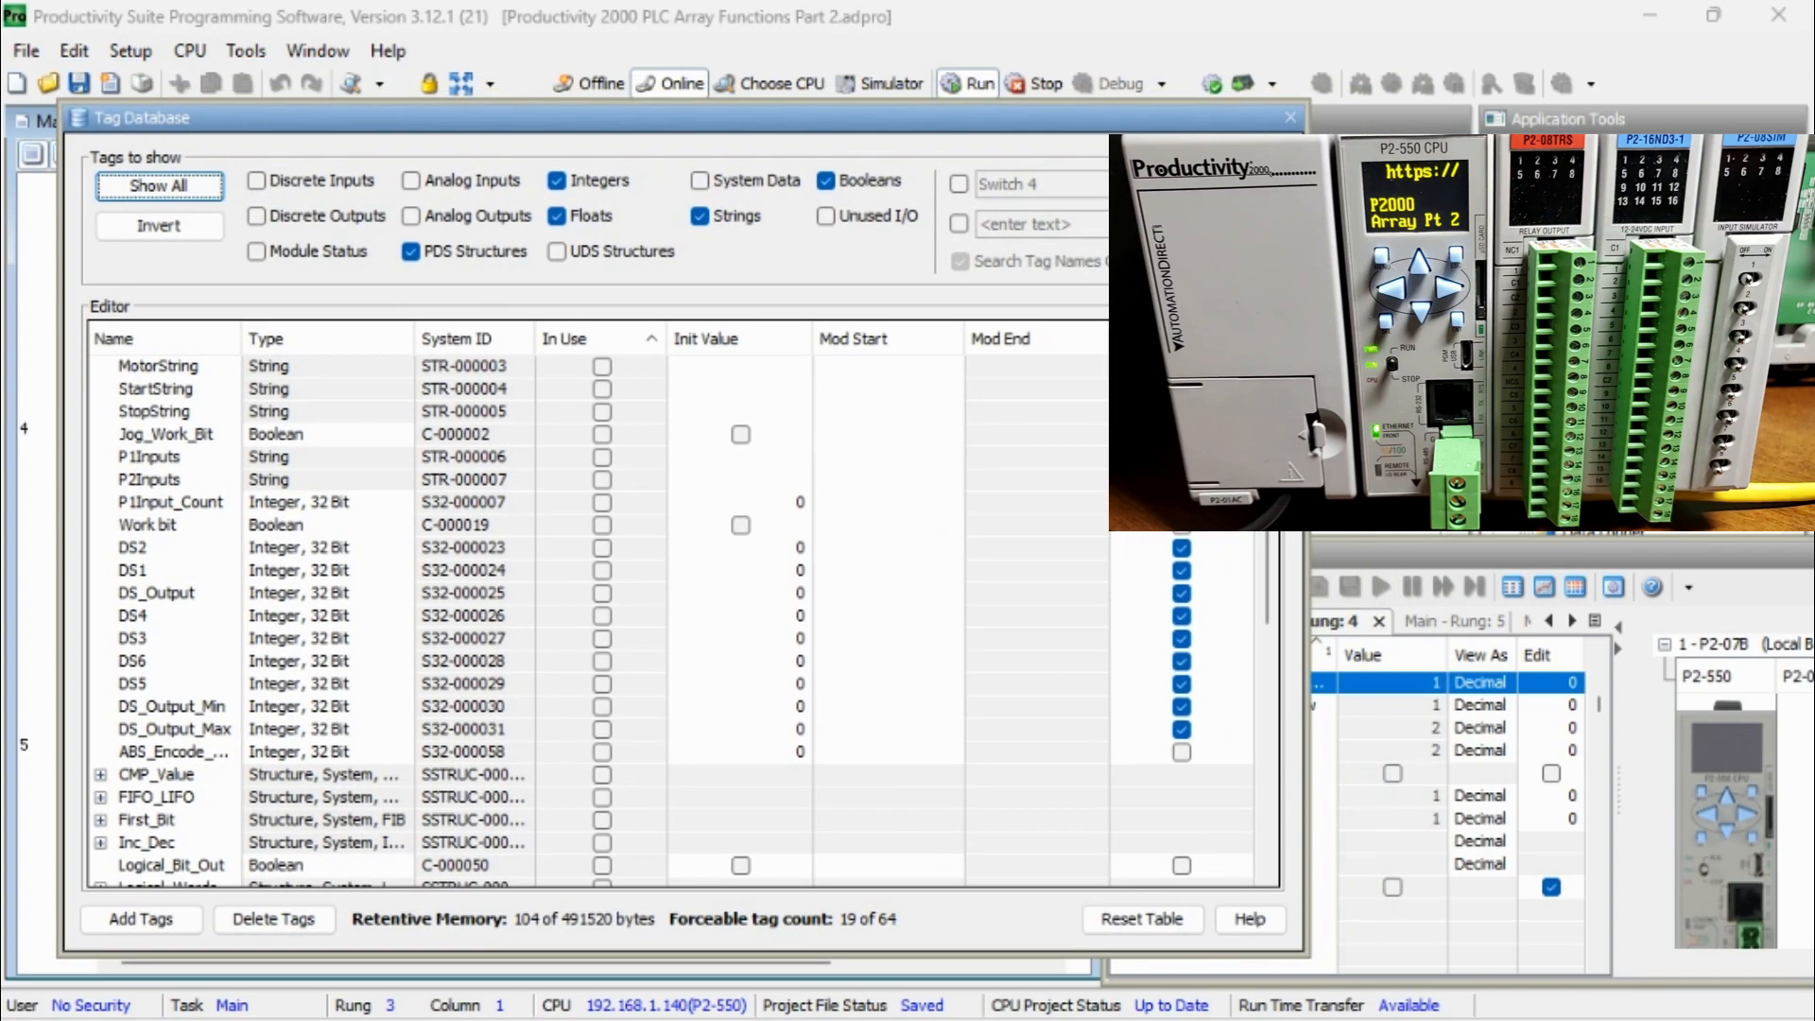
Expand Dest_Array and Source_Array in the tag list to reveal their element values
{"action": "scroll", "scroll_direction": "down", "scroll_amount": 3}
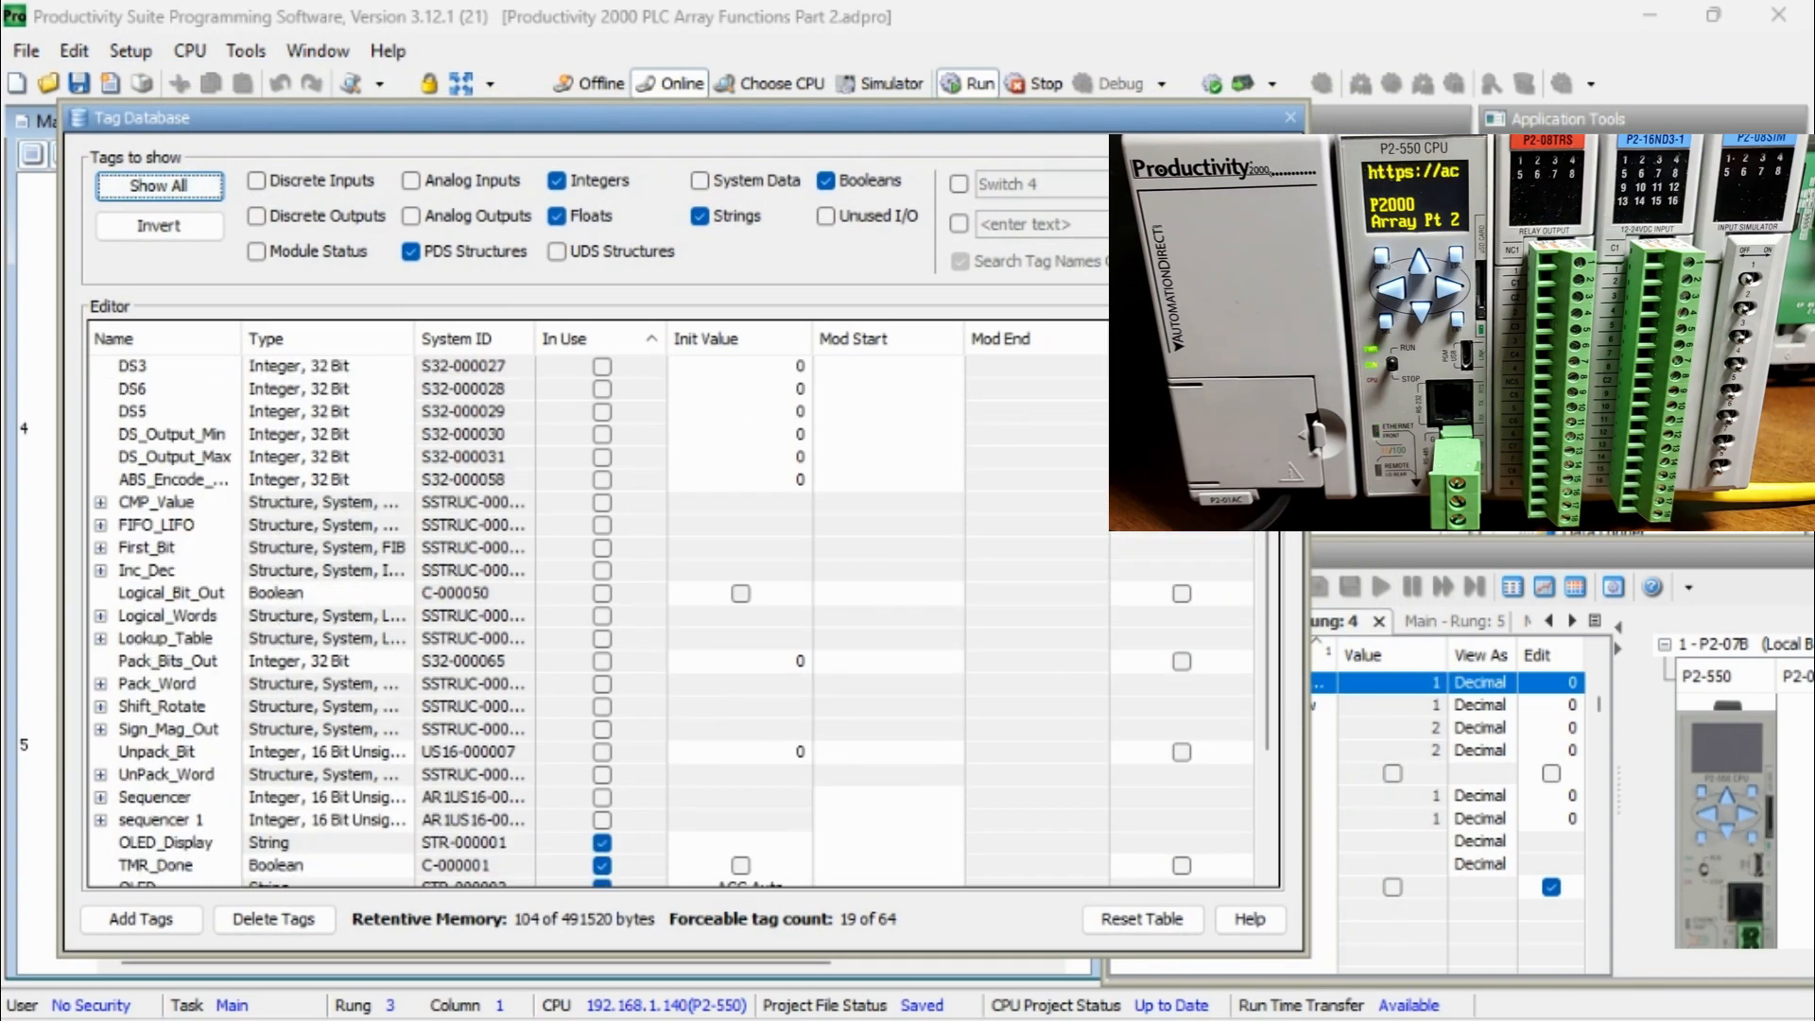
{"action": "scroll", "scroll_direction": "down", "scroll_amount": 3}
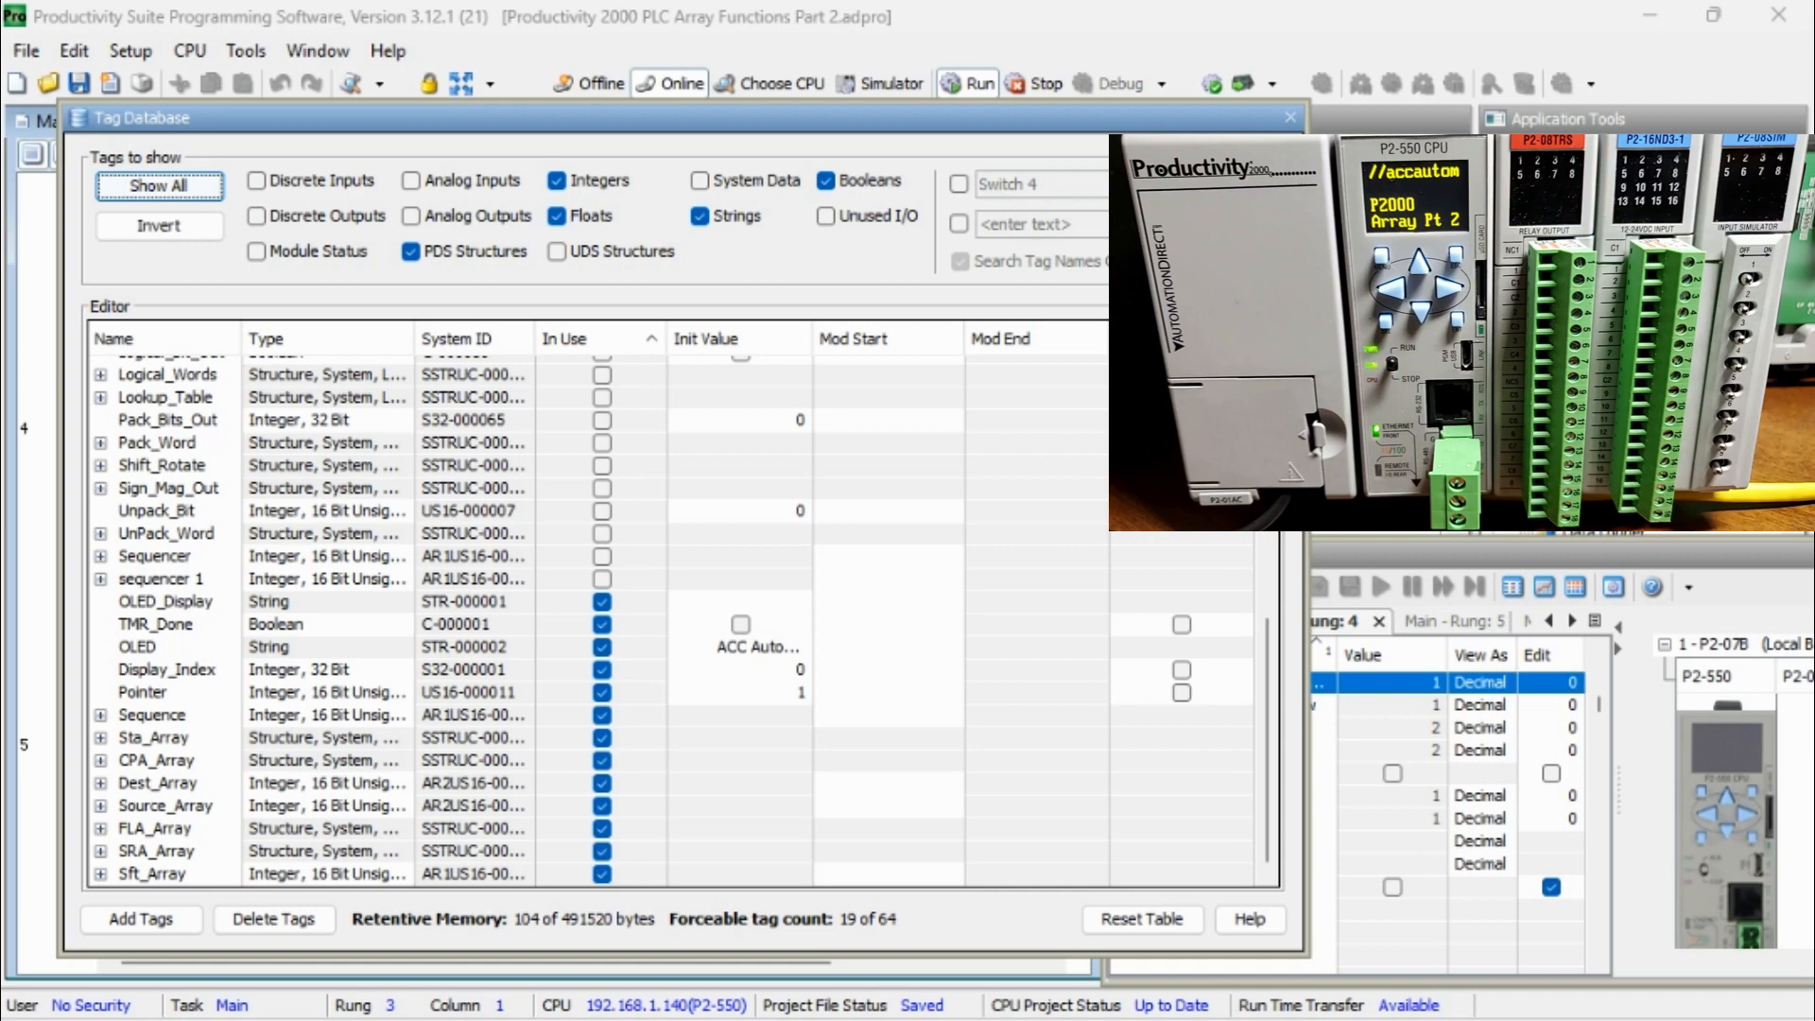
{"action": "left_click", "coordinate": [98, 828]}
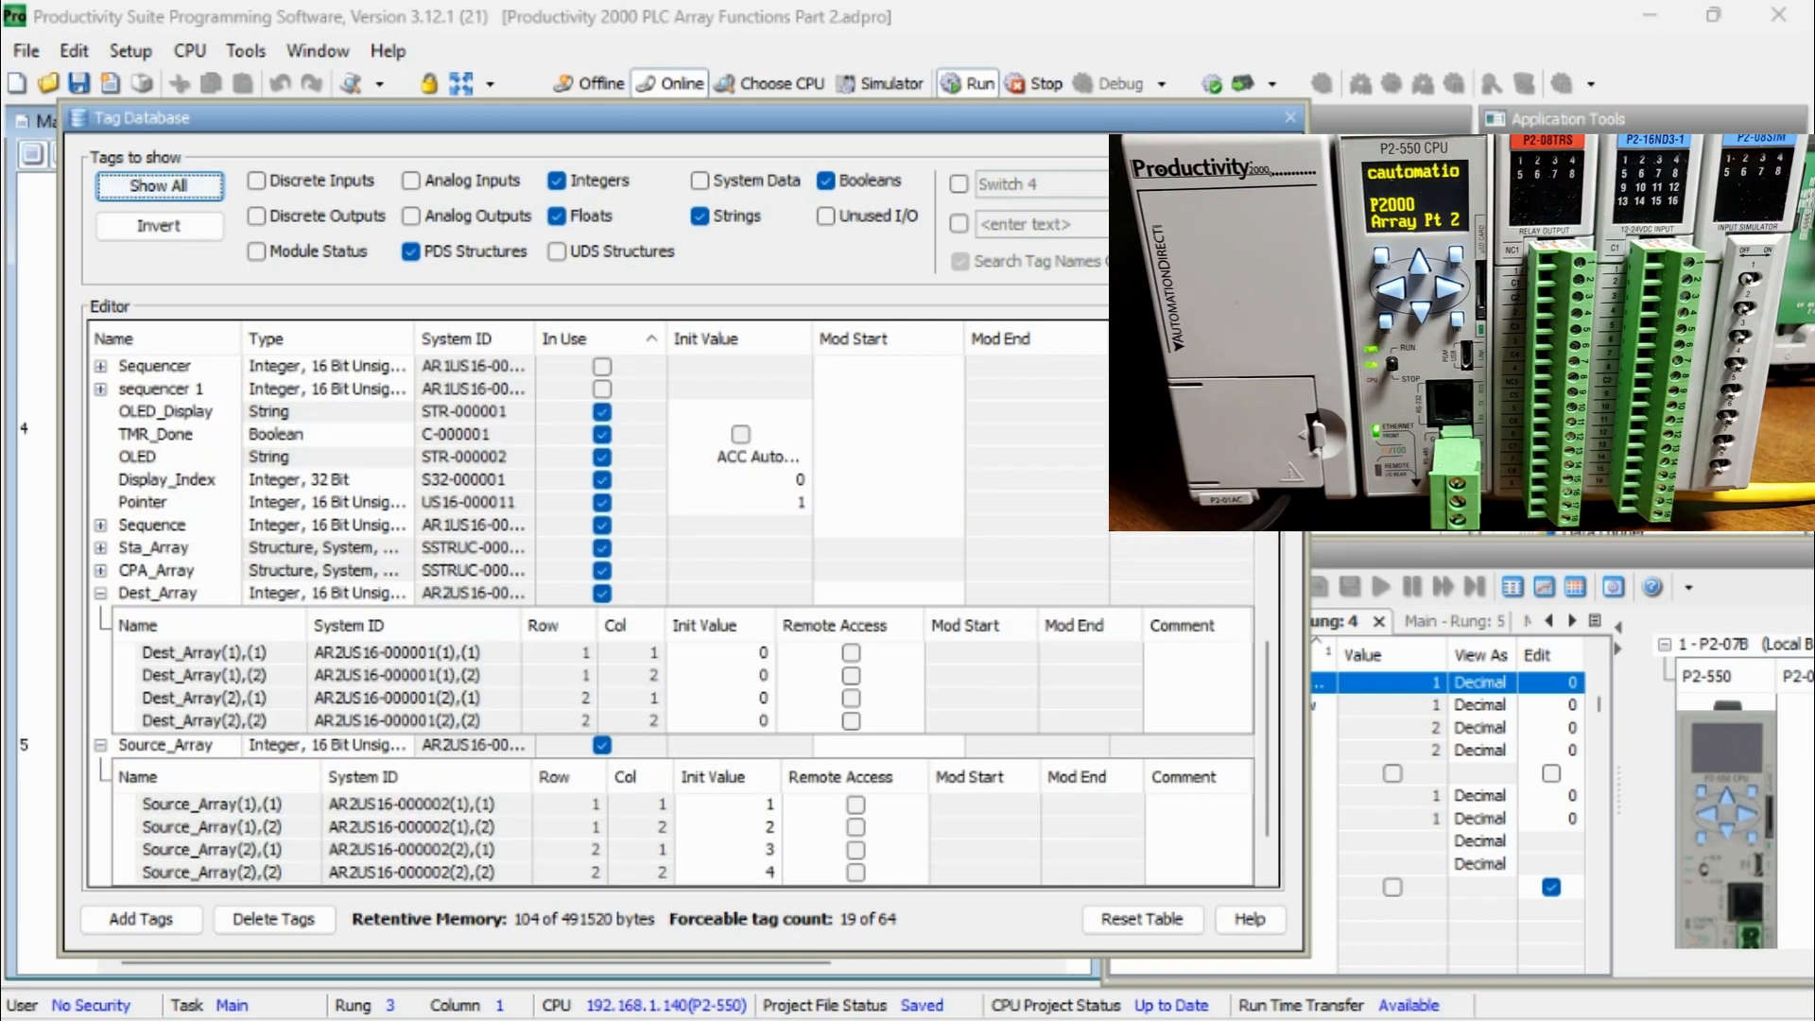
{"action": "scroll", "scroll_direction": "down", "scroll_amount": 3}
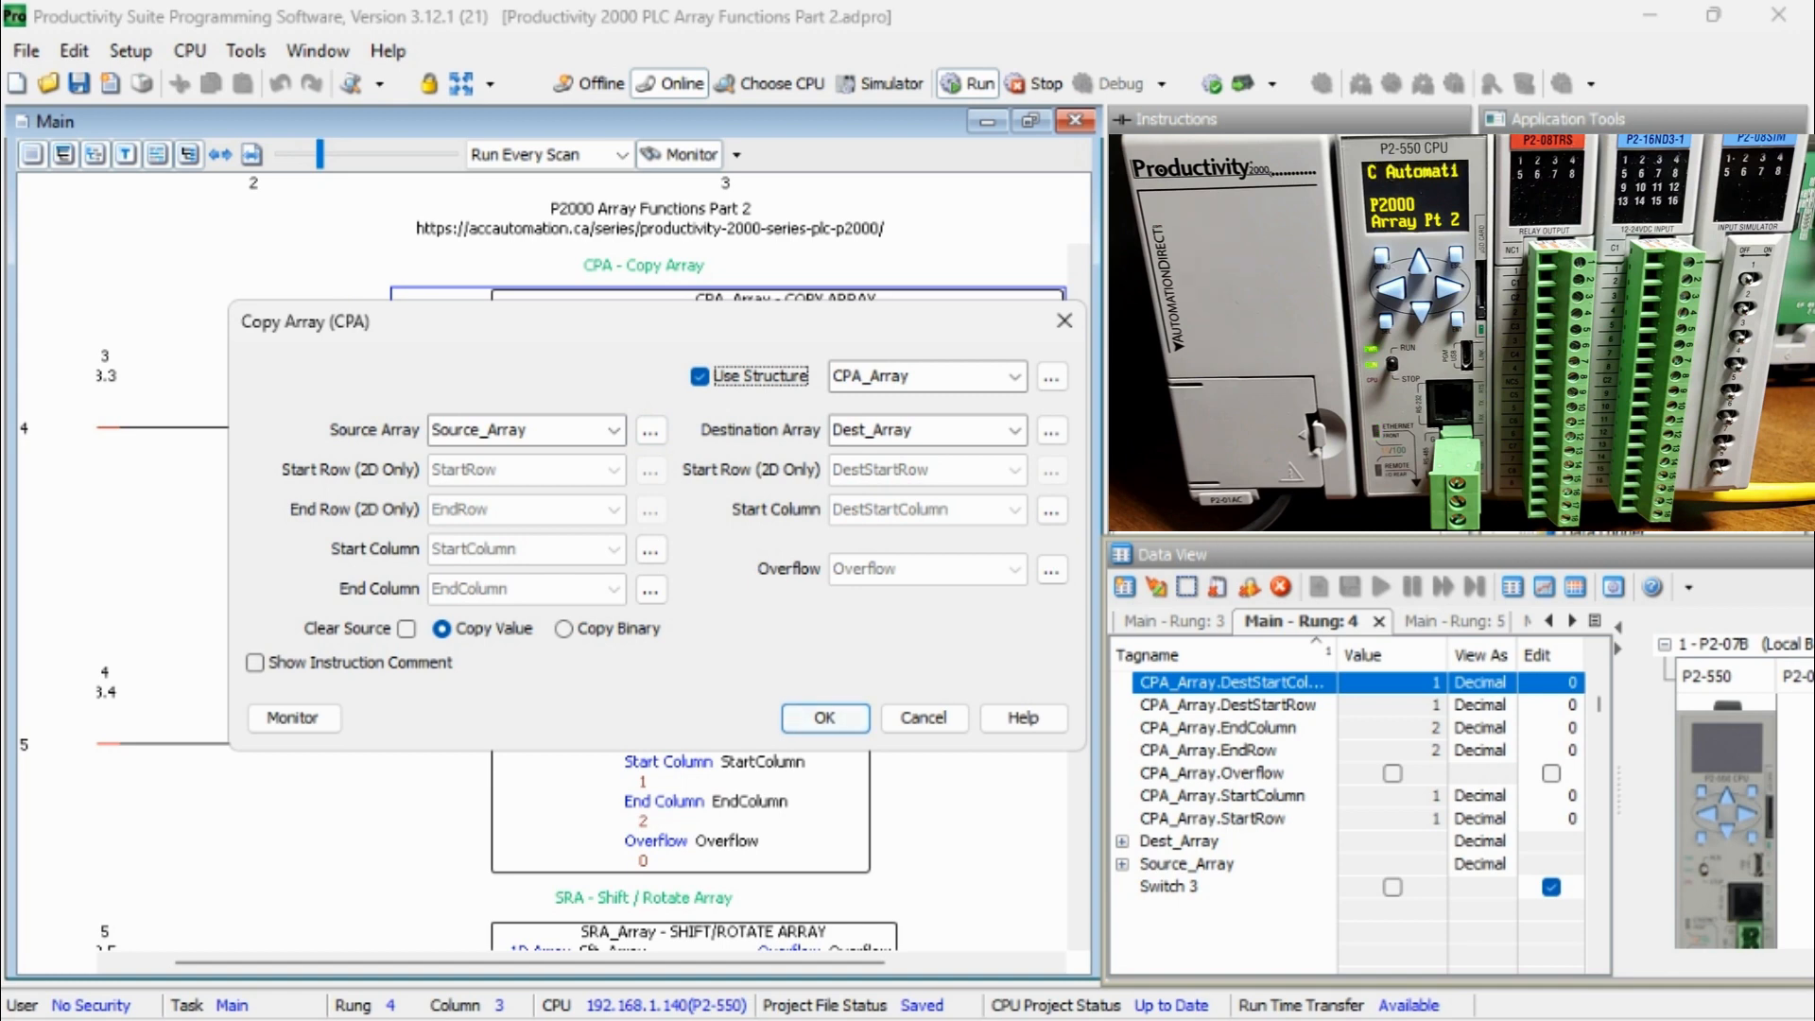
Confirm the Copy Array (CPA) dialog copying Source_Array [[1,2],[3,4]] into Dest_Array
{"action": "left_click", "coordinate": [825, 718]}
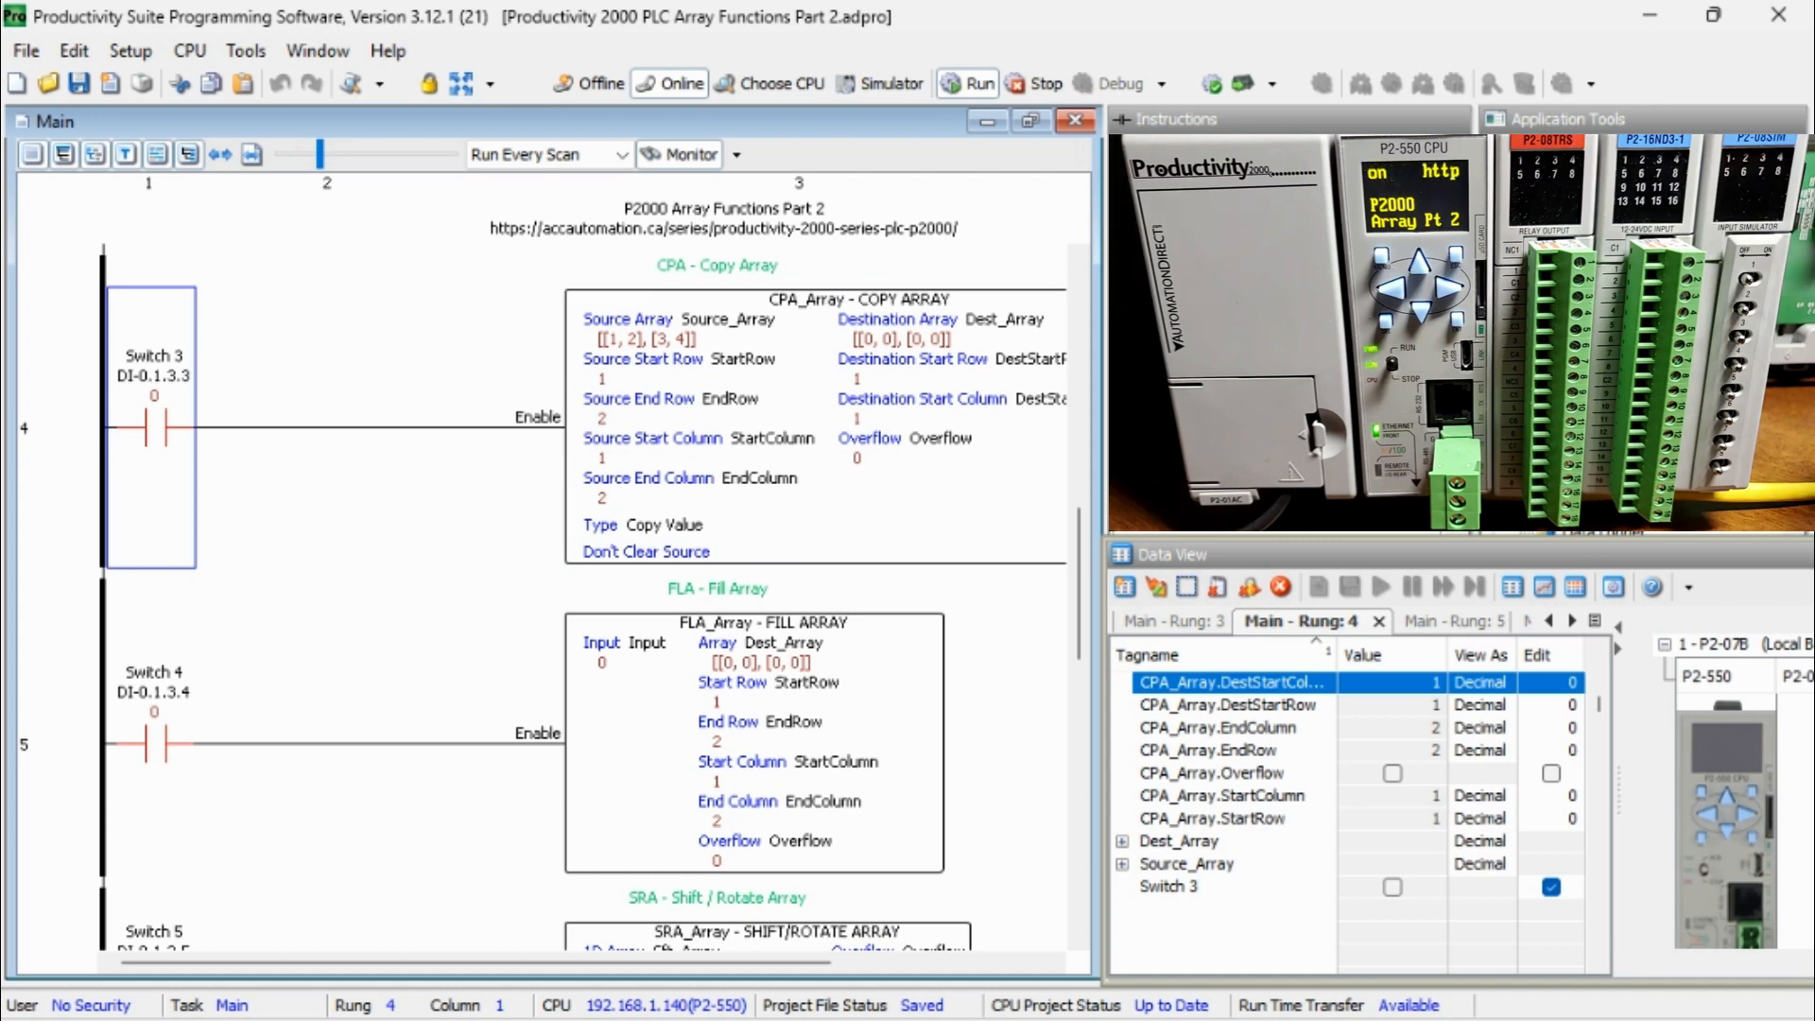
Write Switch 3 on so CPA copies [[1,2],[3,4]] from Source_Array into Dest_Array
{"action": "left_click", "coordinate": [1393, 887]}
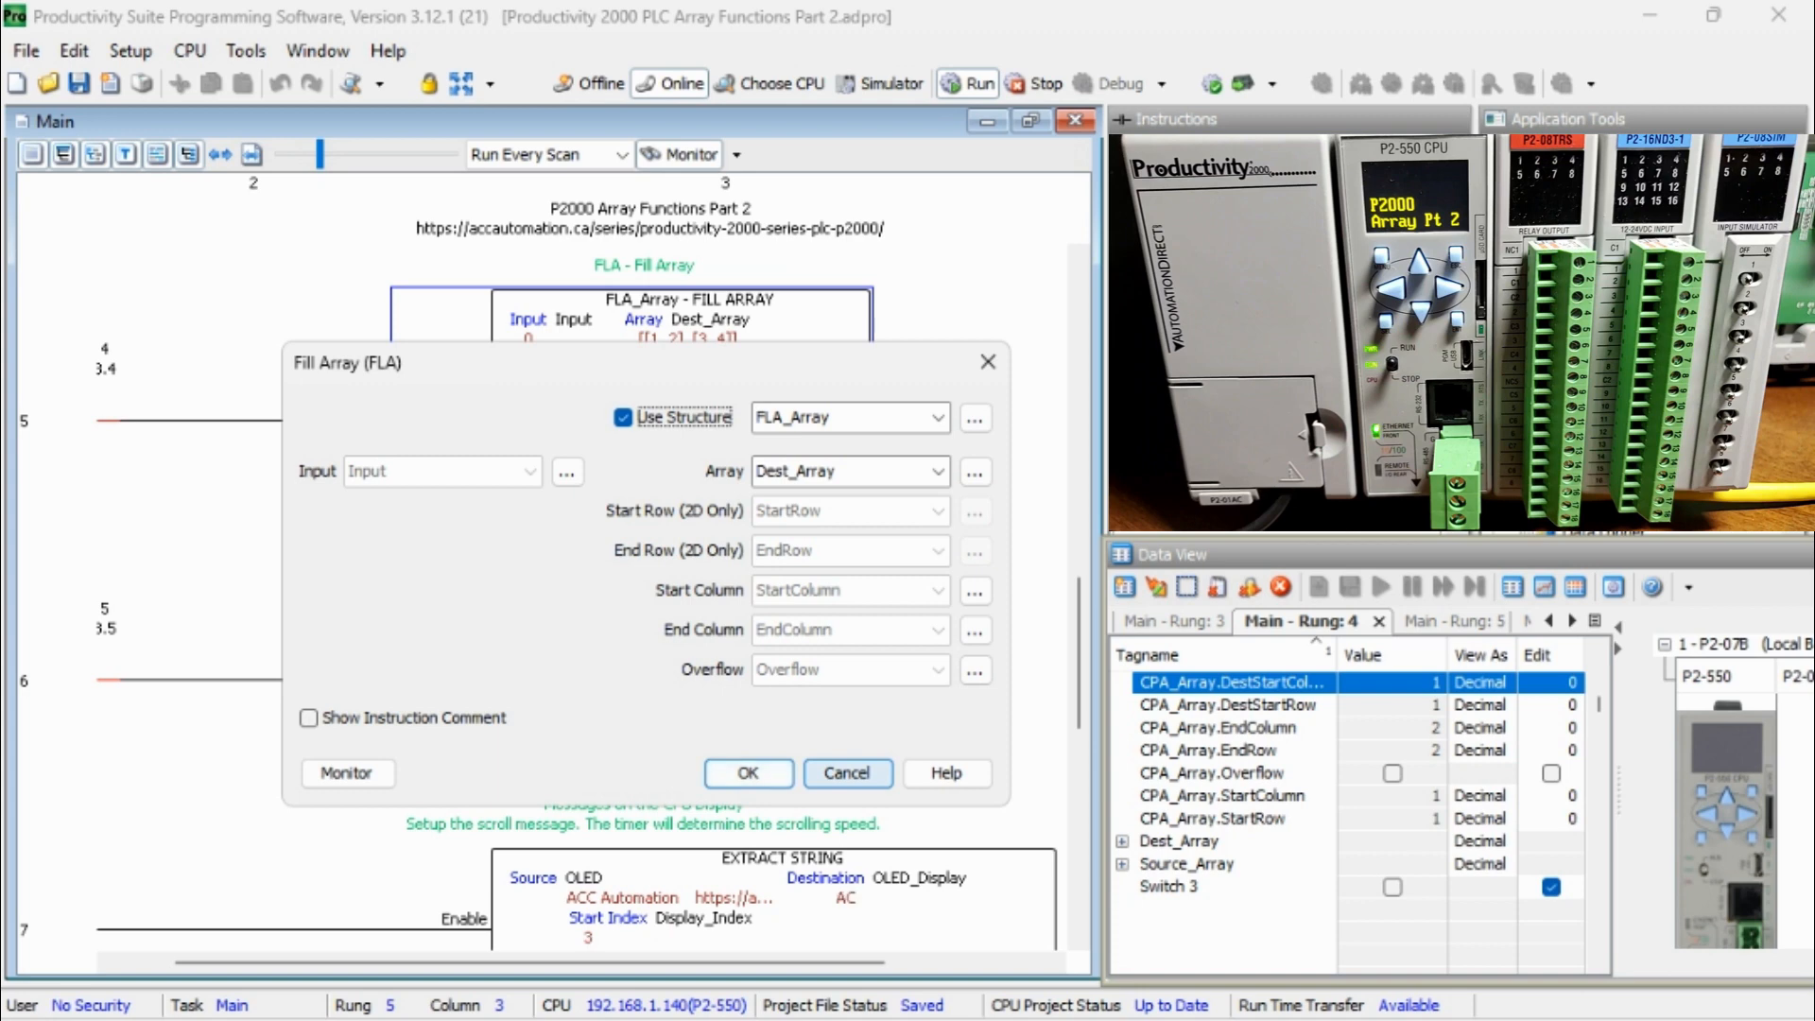
Cancel the Fill Array (FLA) dialog, leaving Dest_Array [[1,2],[3,4]] with input 0
{"action": "left_click", "coordinate": [748, 773]}
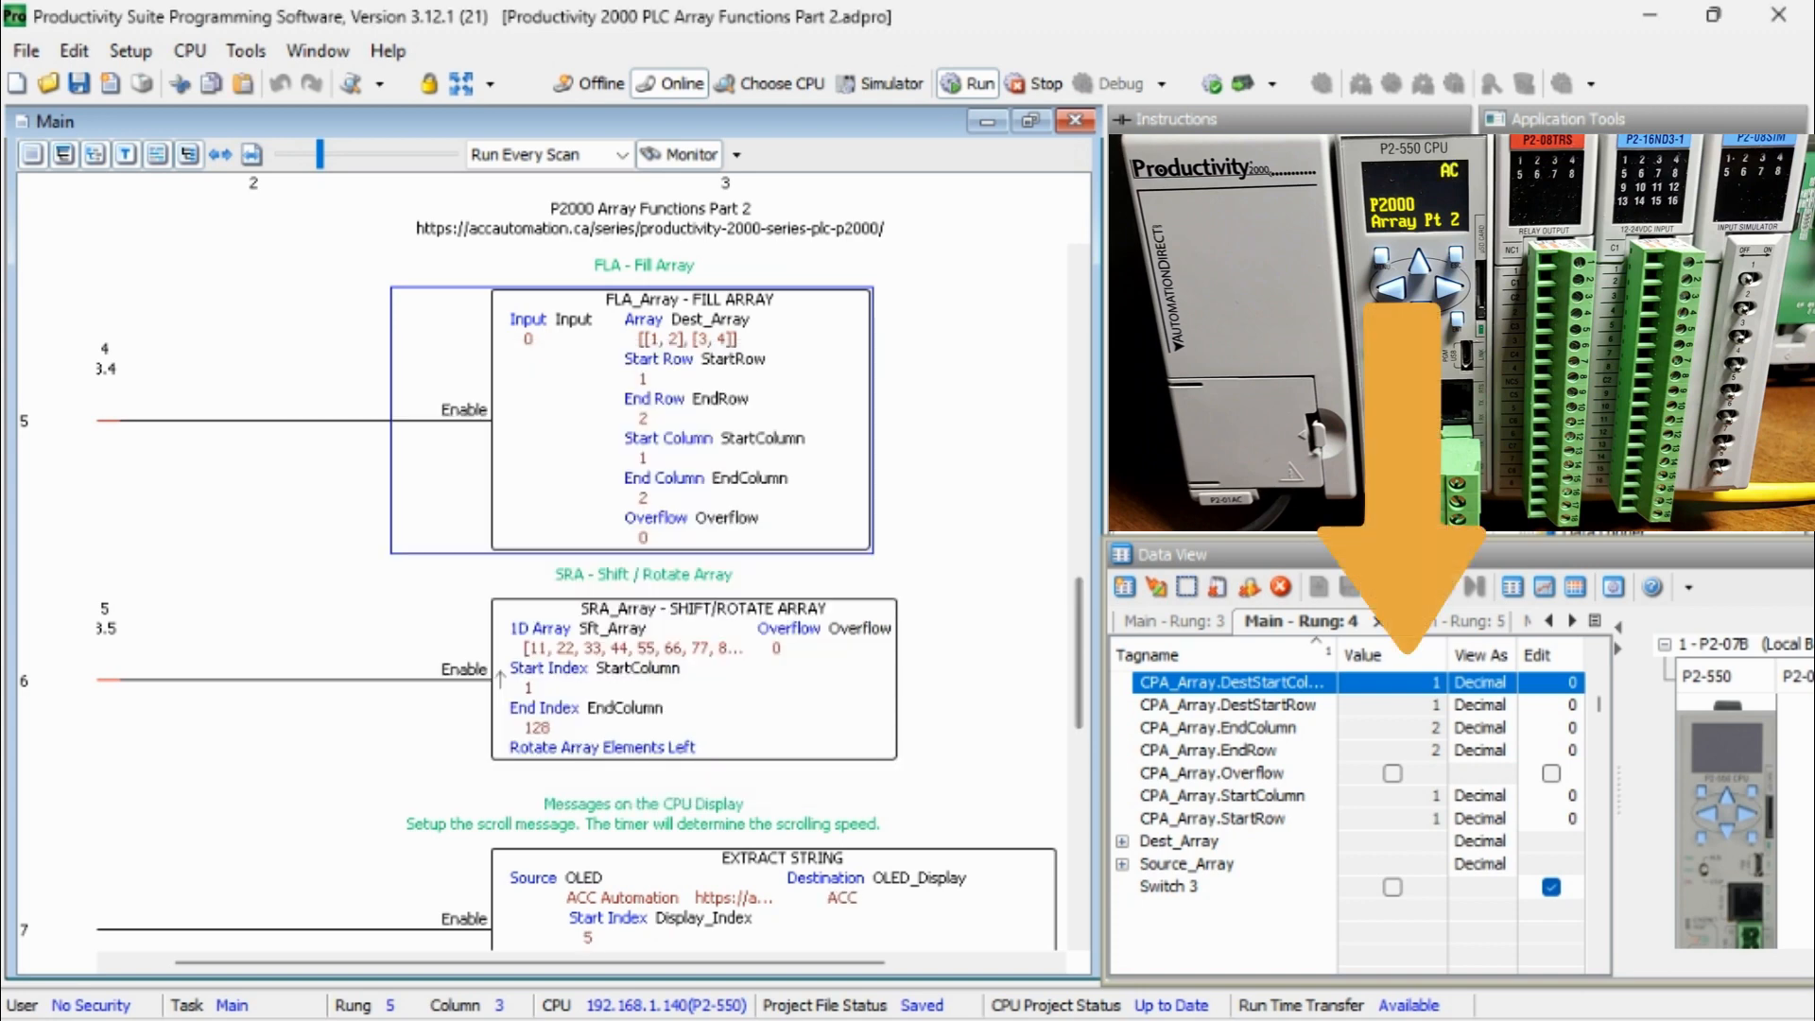
Monitor rung 5 tags in Data View and toggle Switch 4 so FLA fills Dest_Array with zeros
{"action": "left_click", "coordinate": [1446, 622]}
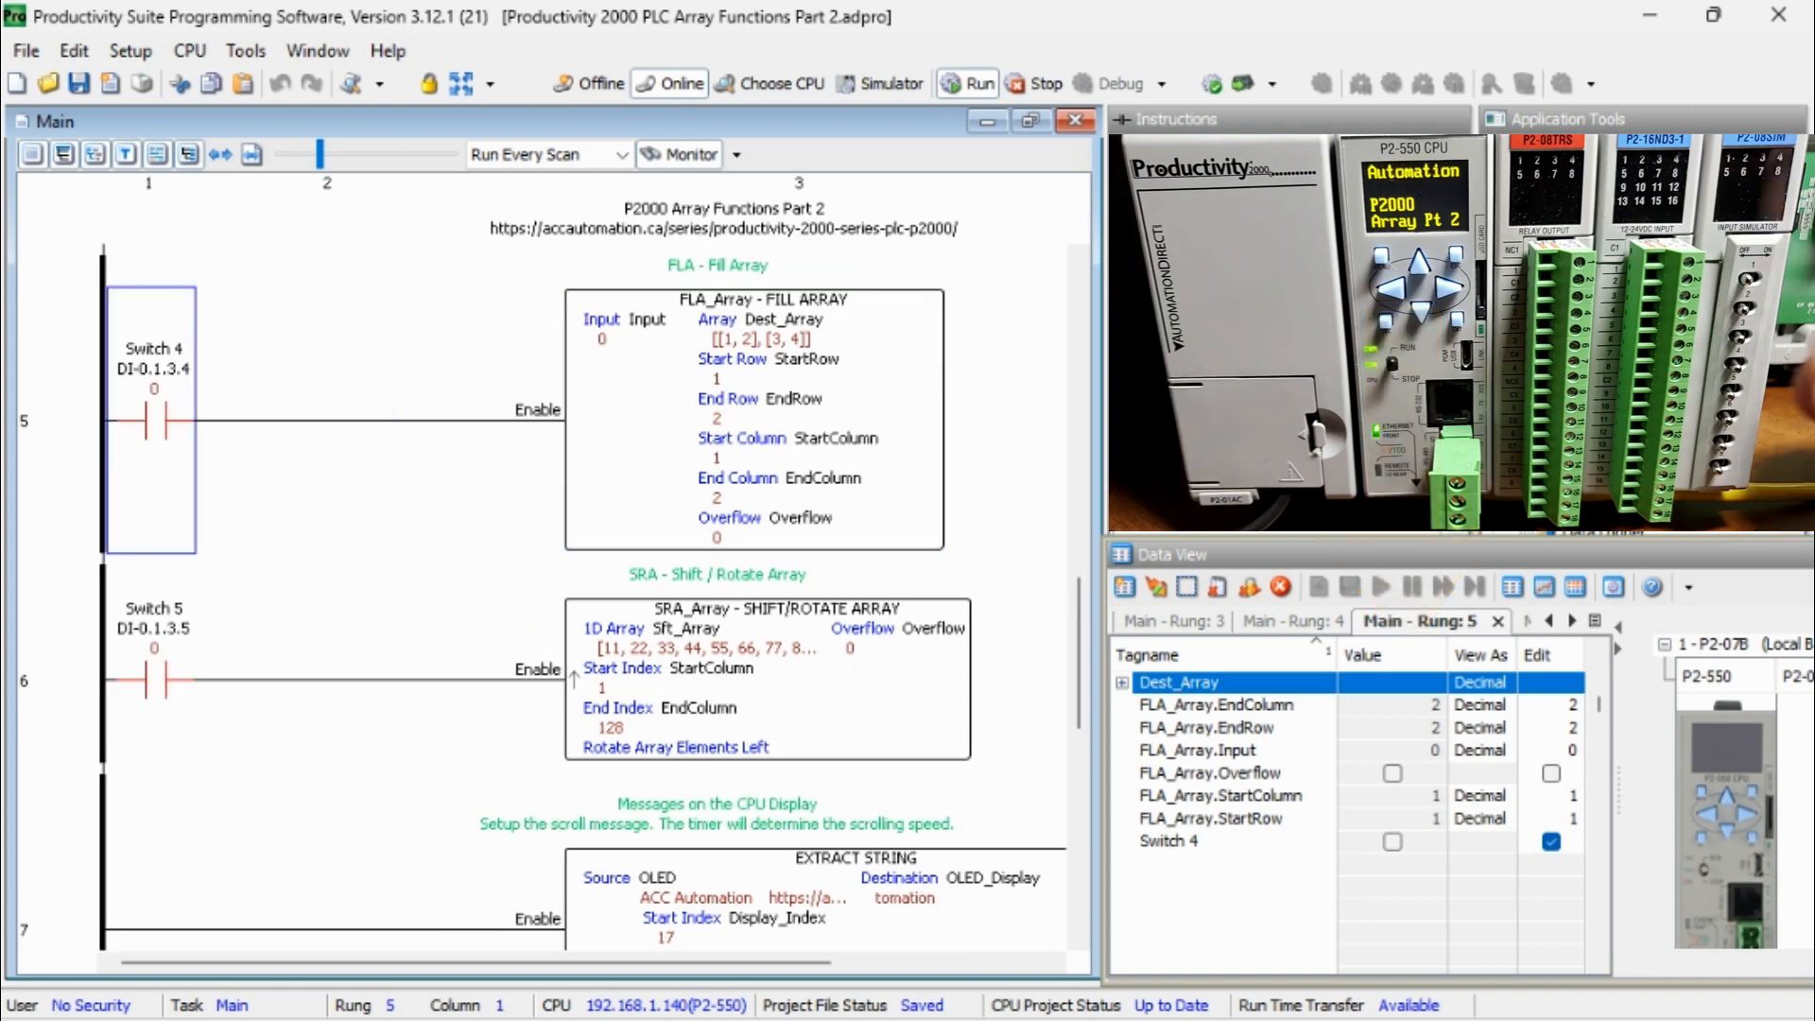
{"action": "left_click", "coordinate": [1393, 841]}
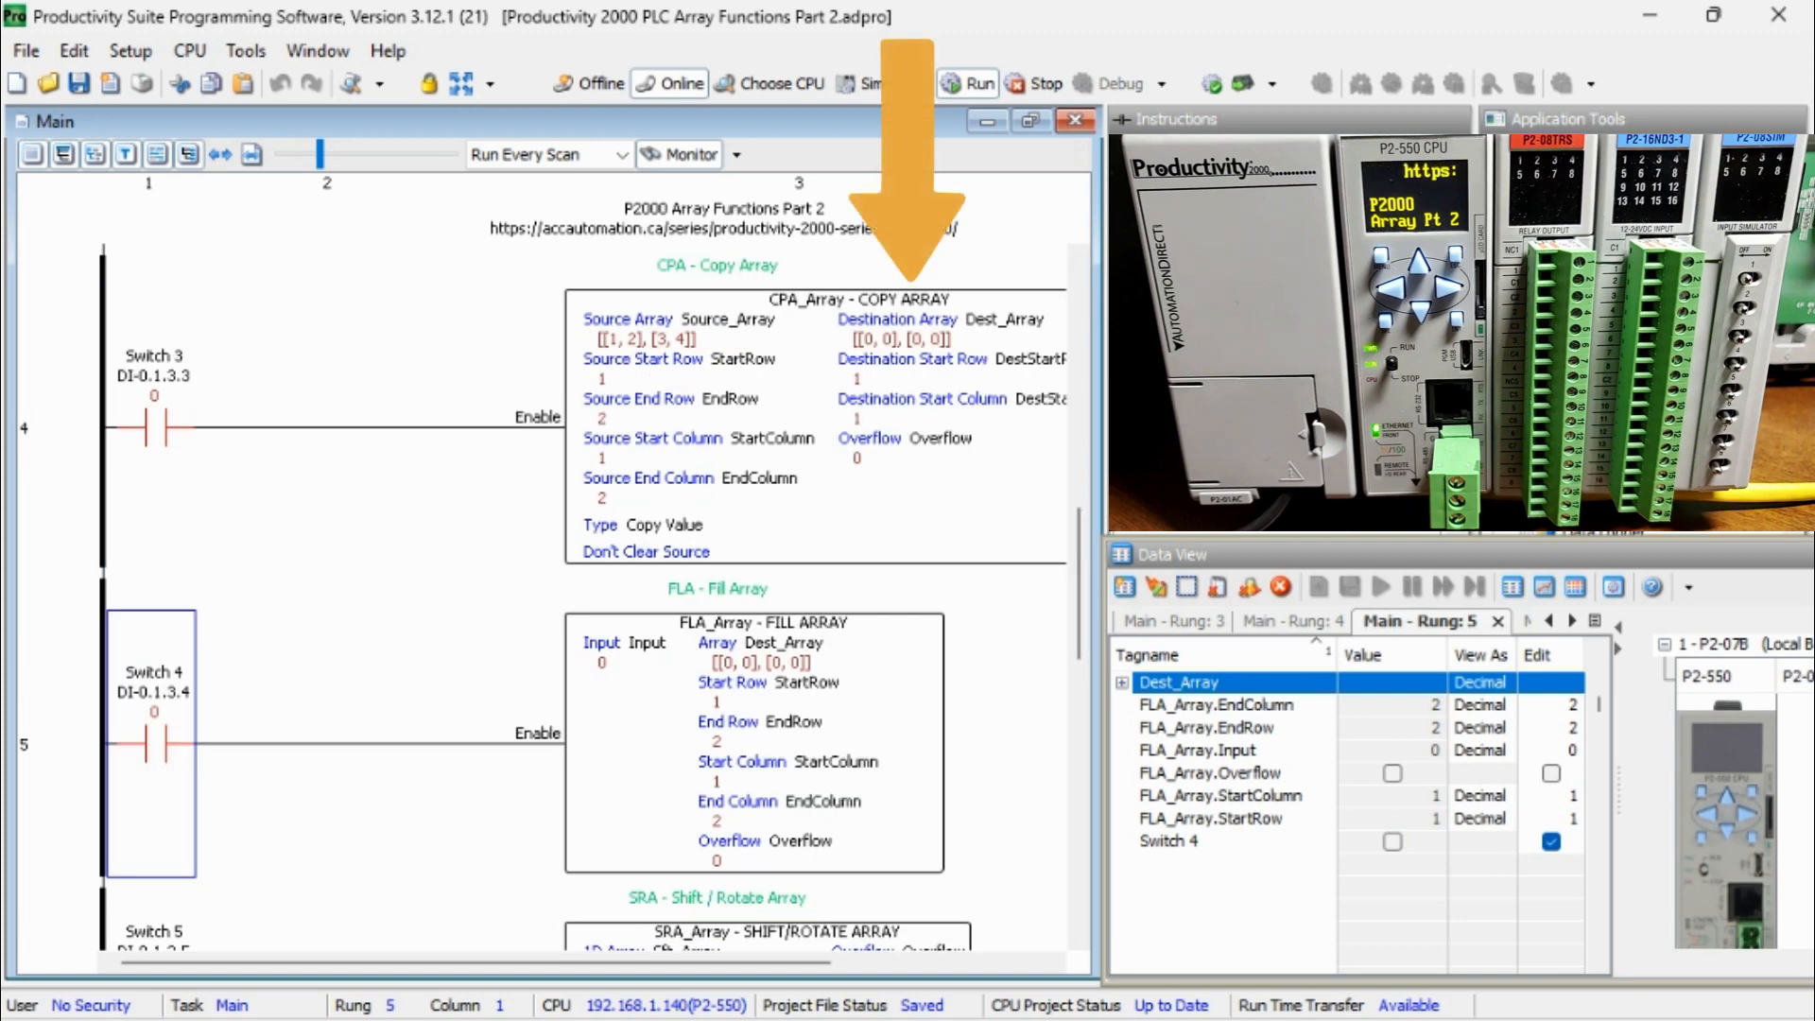
{"action": "scroll", "scroll_direction": "down", "scroll_amount": 3}
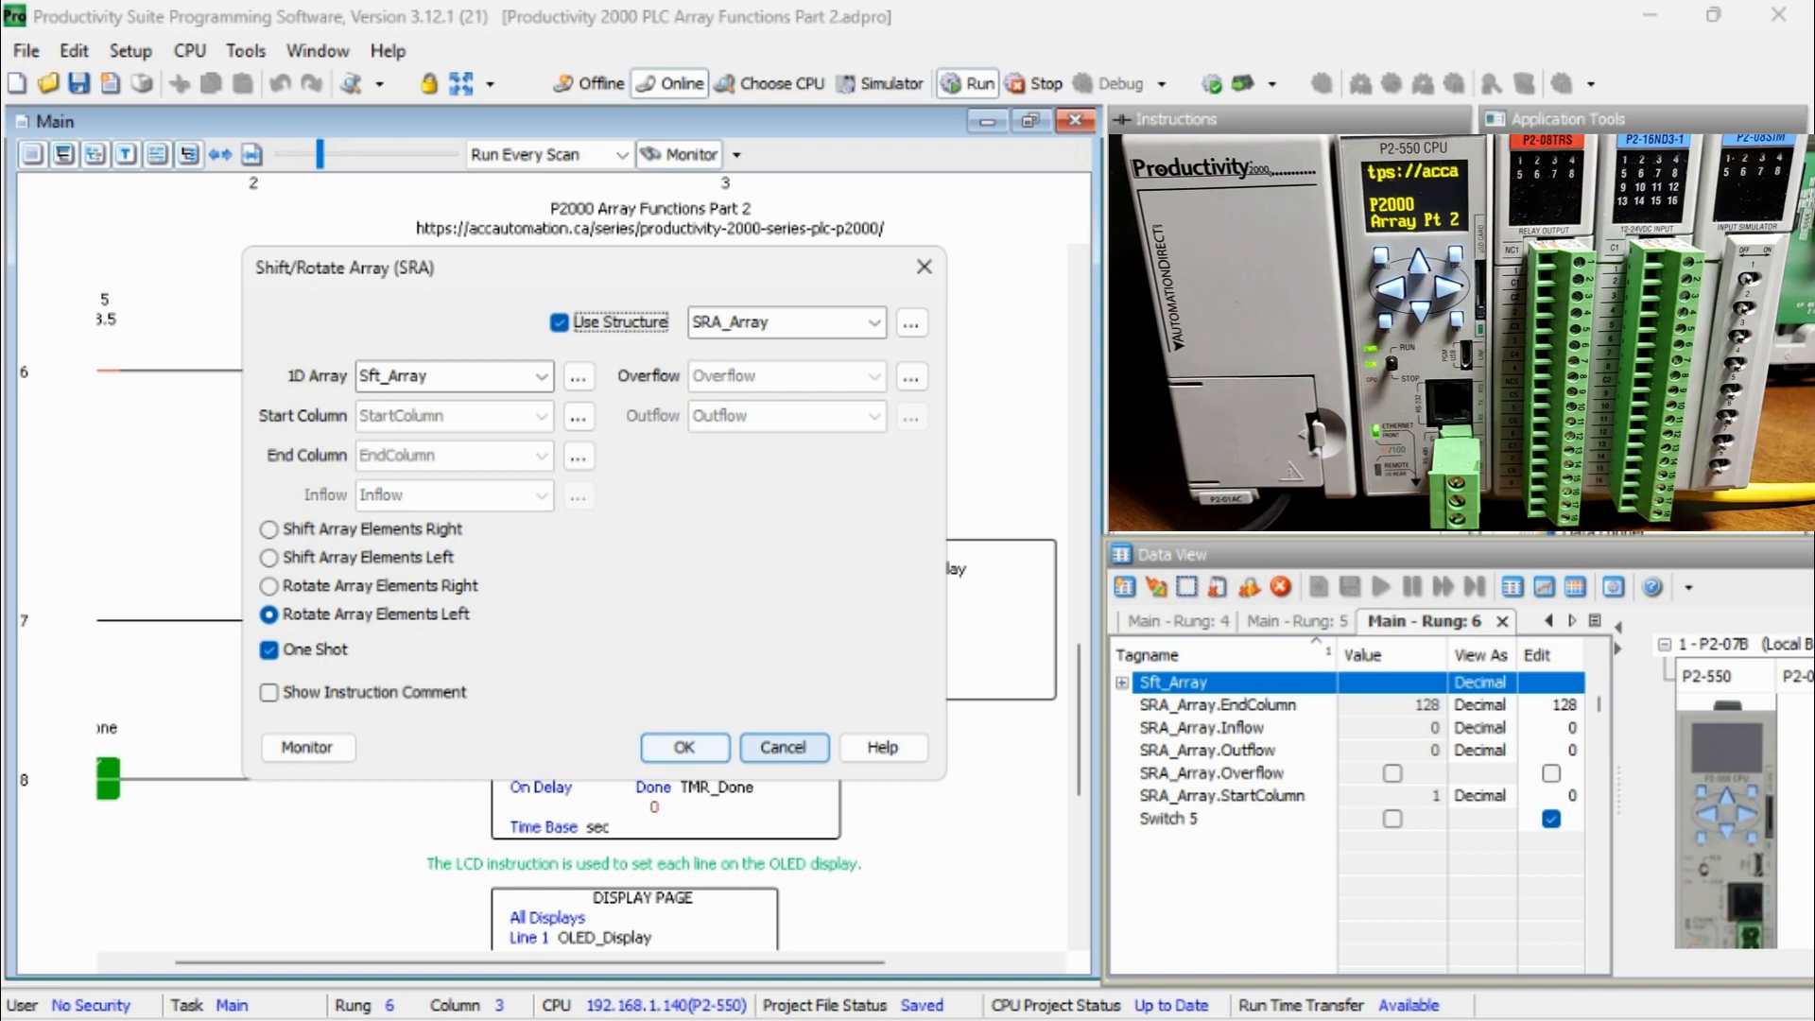
Cancel the Shift/Rotate Array (SRA) dialog rotating Sft_Array left as a one-shot
{"action": "left_click", "coordinate": [683, 747]}
{"action": "type", "text": "8"}
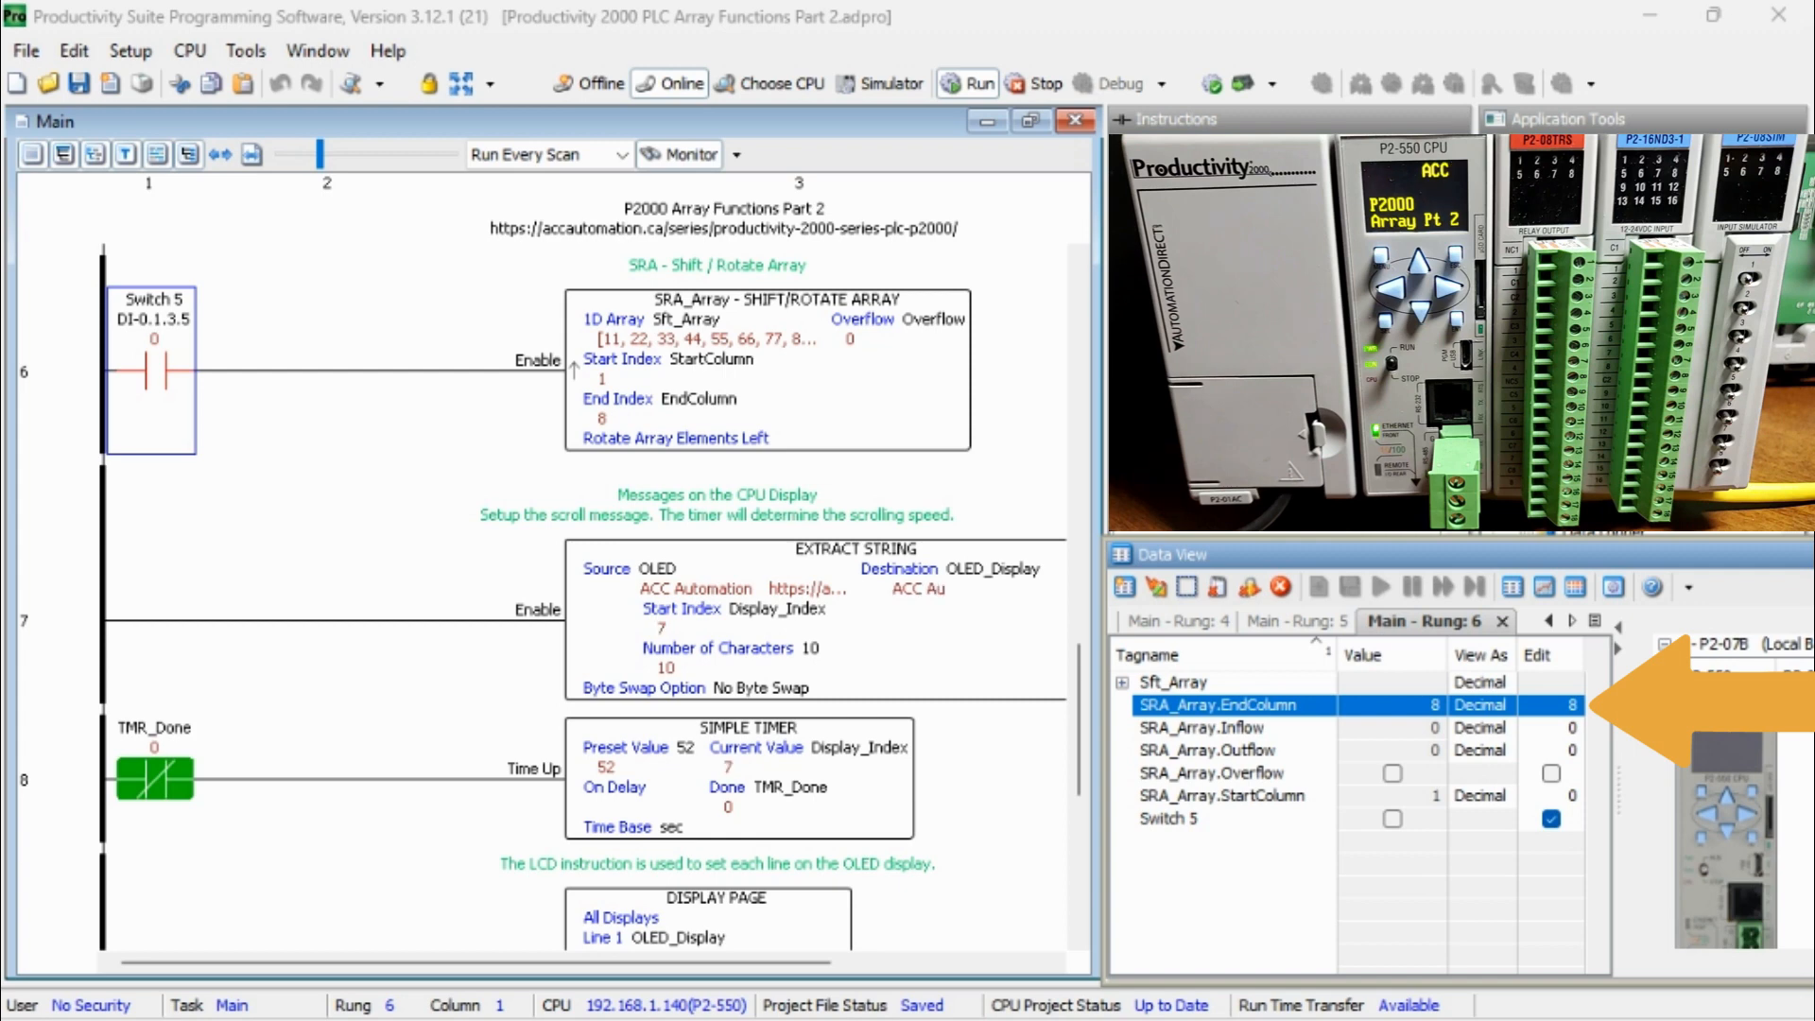
Toggle Switch 5 twice to rotate the first eight Sft_Array elements left, yielding 77, 88, 11, 22
{"action": "left_click", "coordinate": [1393, 819]}
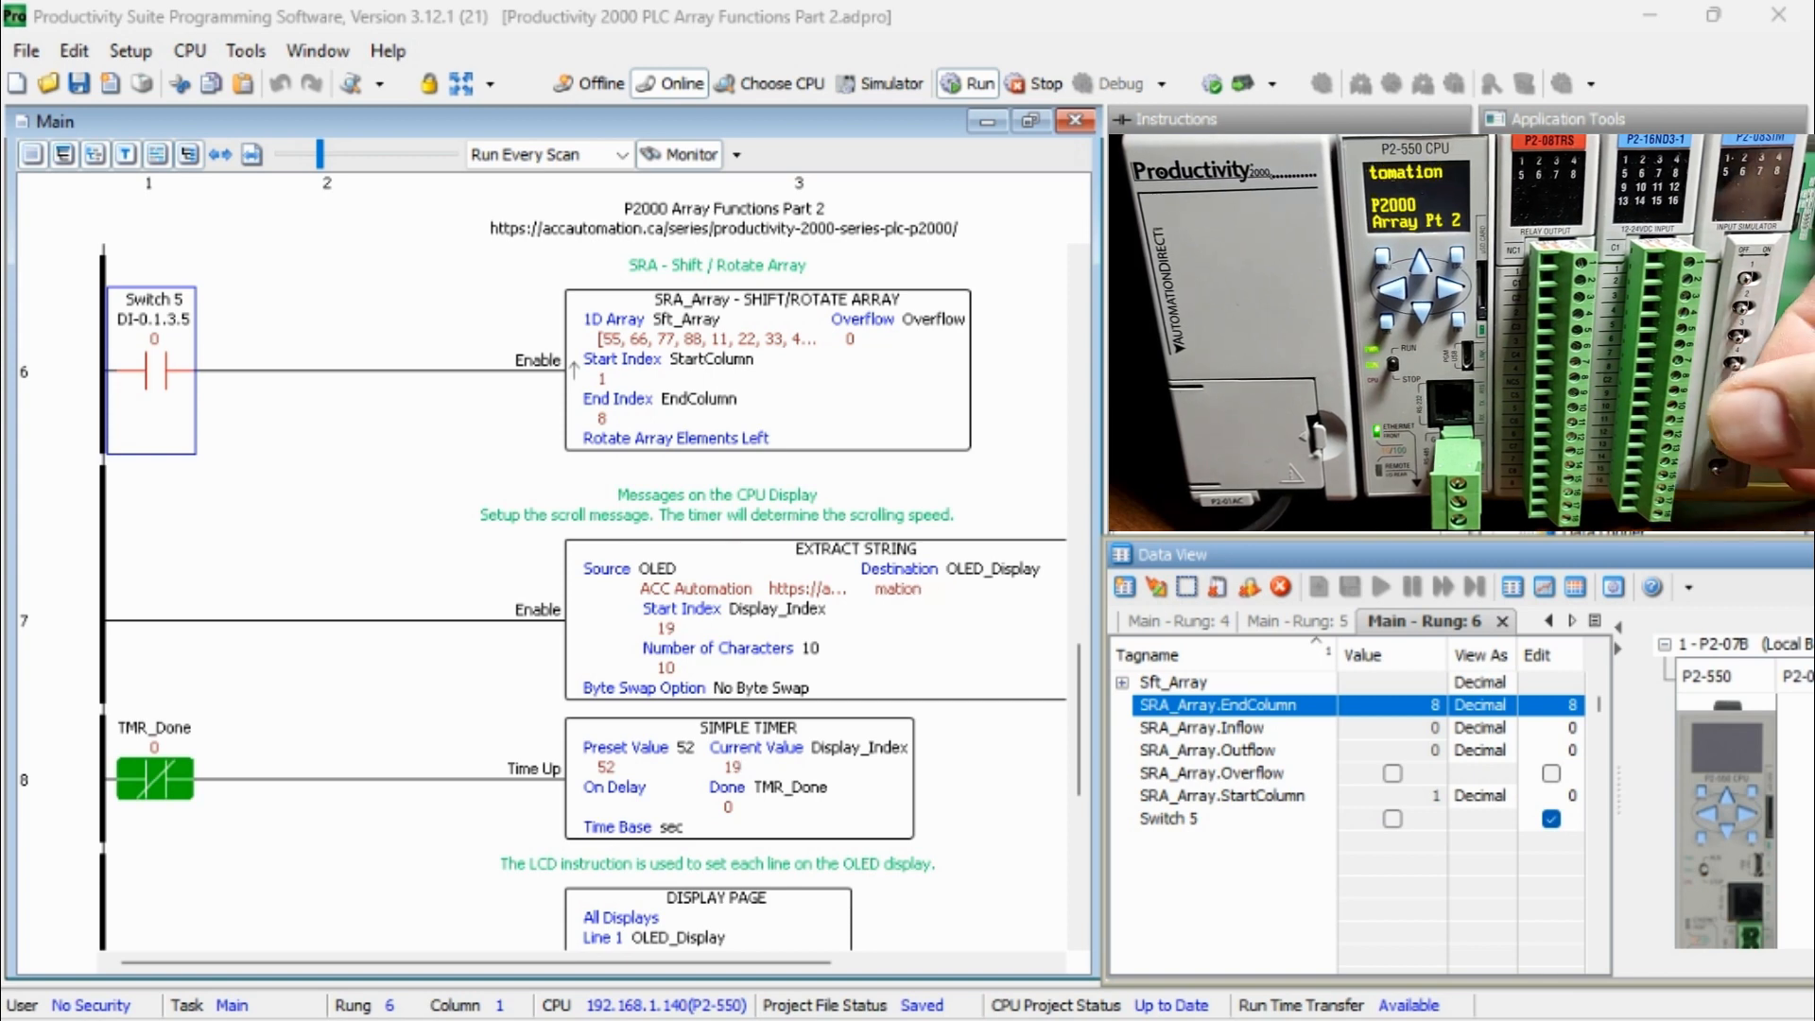
{"action": "left_click", "coordinate": [1391, 819]}
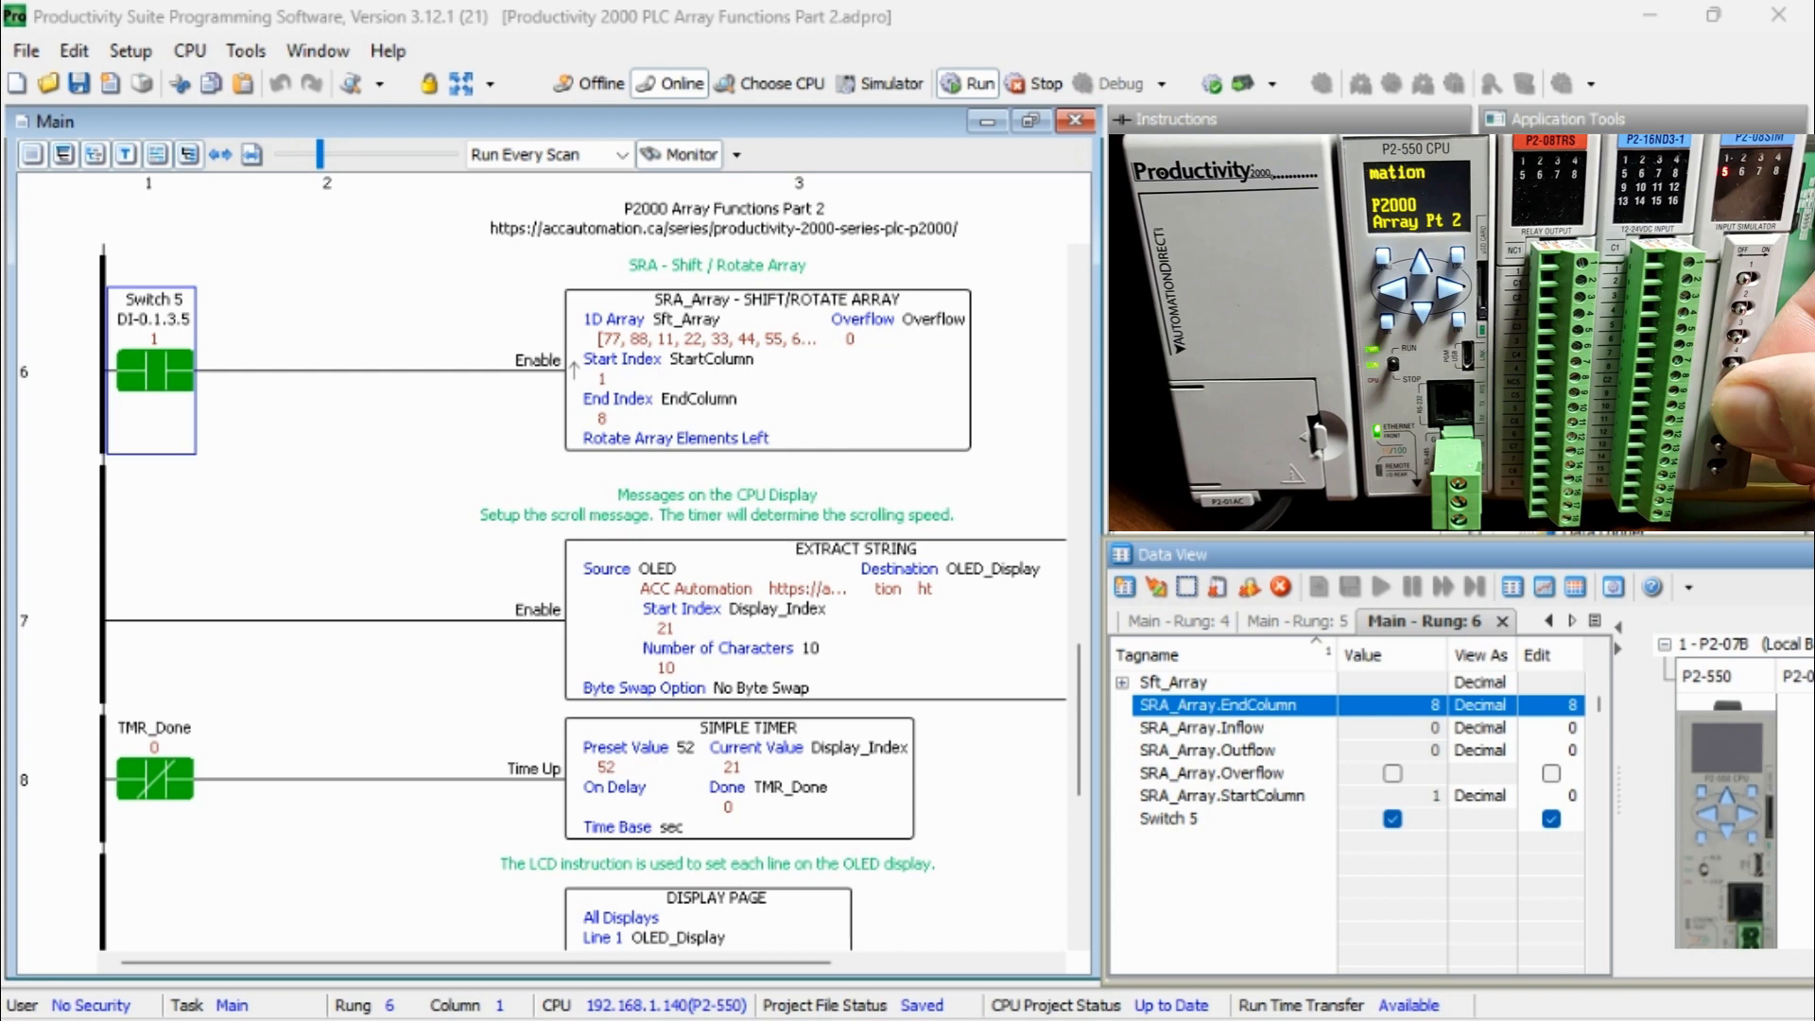